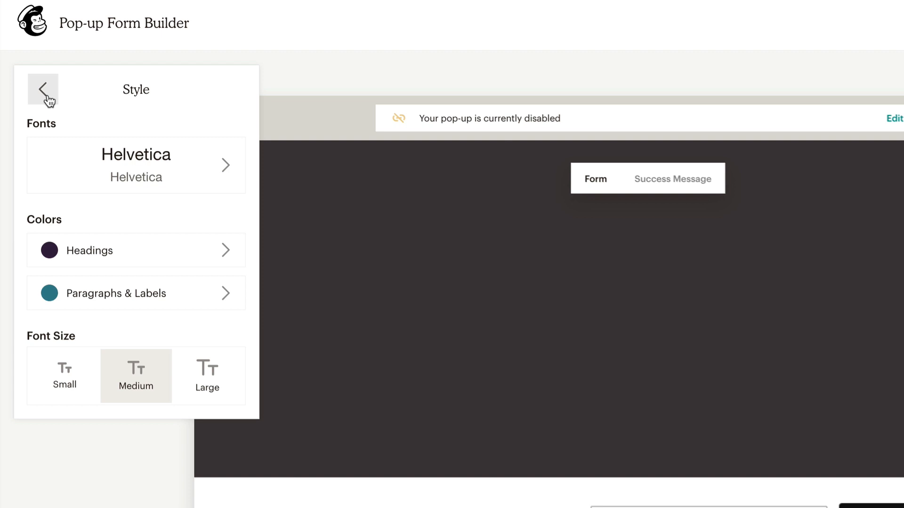
pyautogui.moveTo(149, 248)
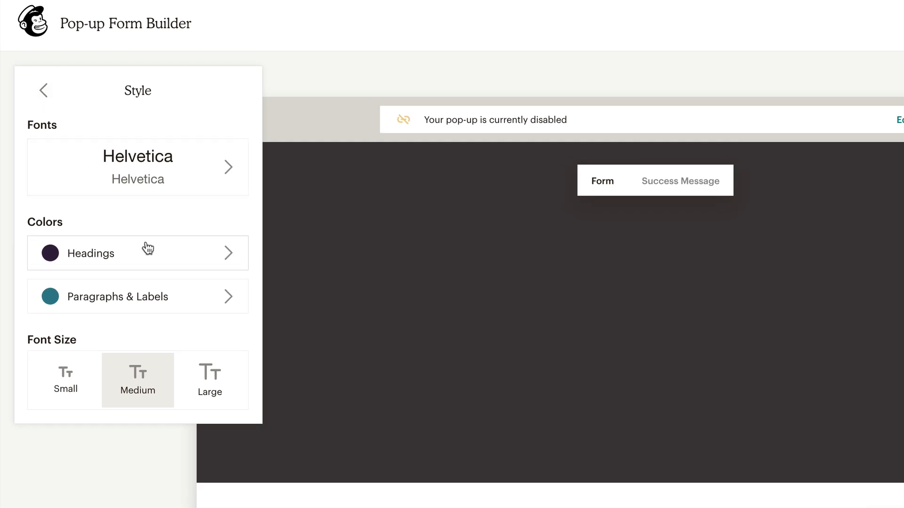
pyautogui.click(137, 296)
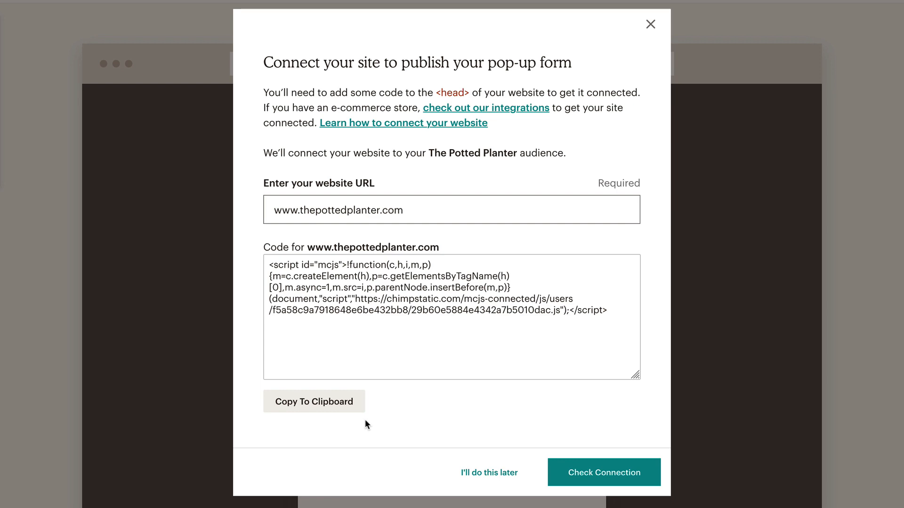
# Go to The Potted Planter audience's Signup forms page through Audience and Manage Audience.
pyautogui.click(488, 472)
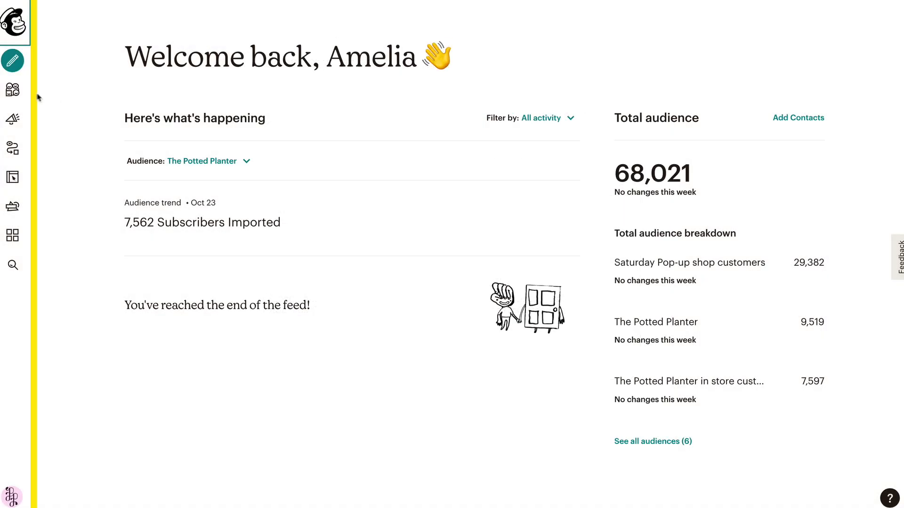
pyautogui.moveTo(12, 90)
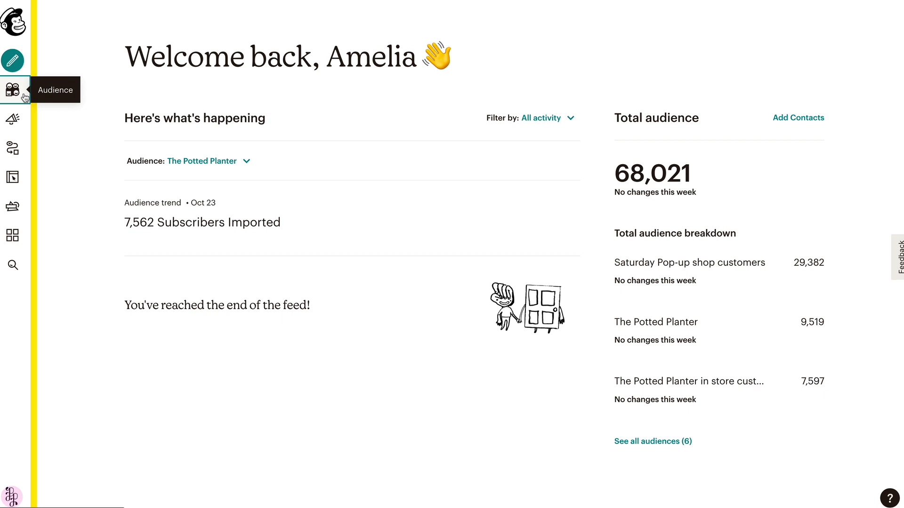
pyautogui.click(12, 90)
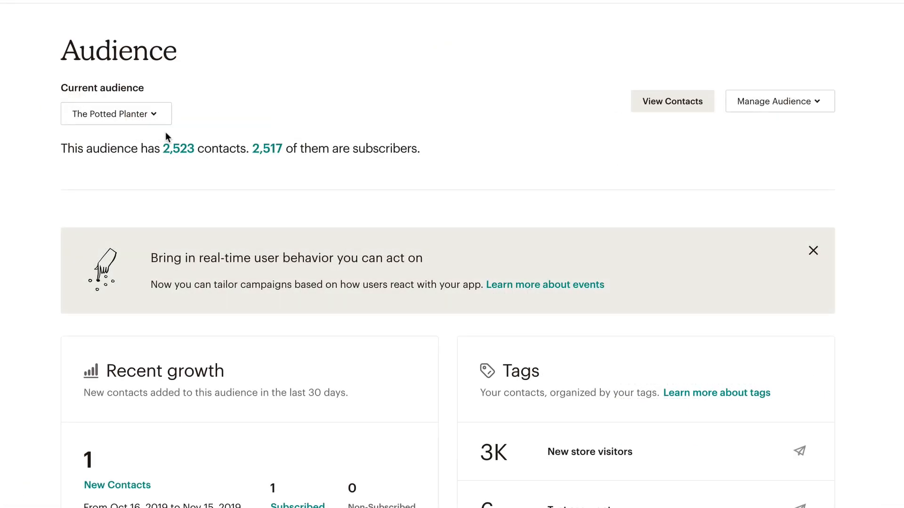
pyautogui.click(115, 113)
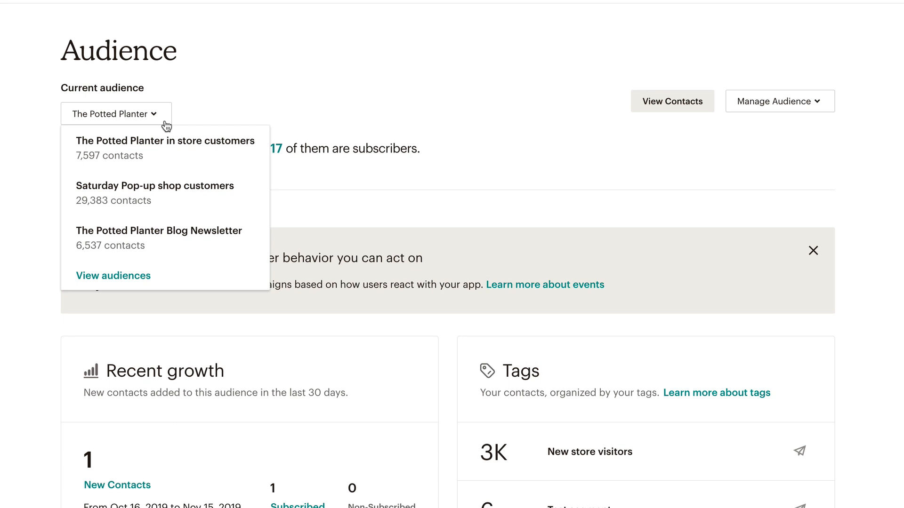
pyautogui.click(778, 101)
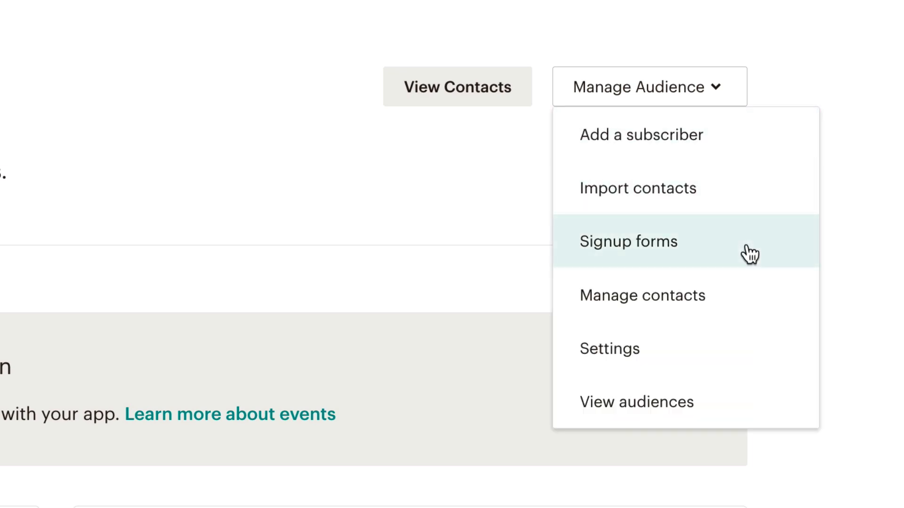
pyautogui.click(627, 241)
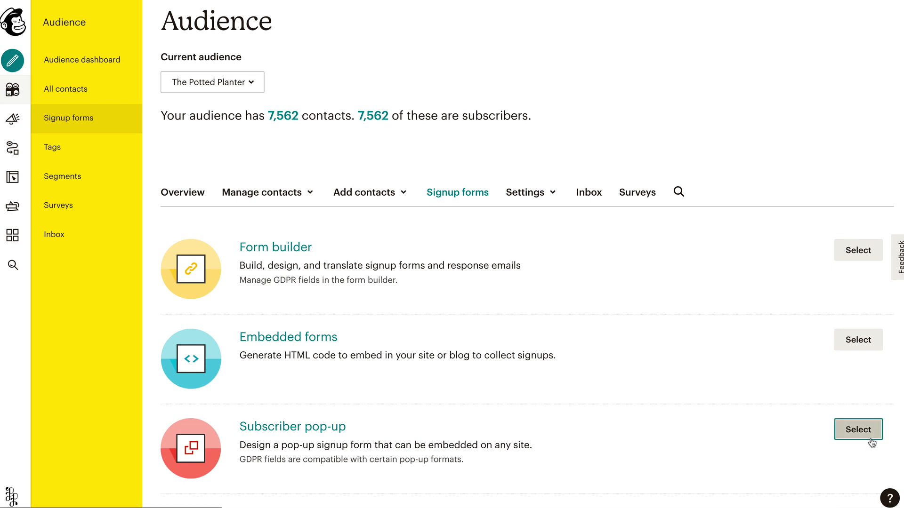
# Start a Subscriber pop-up form in the Pop-up Form Builder.
pyautogui.click(857, 430)
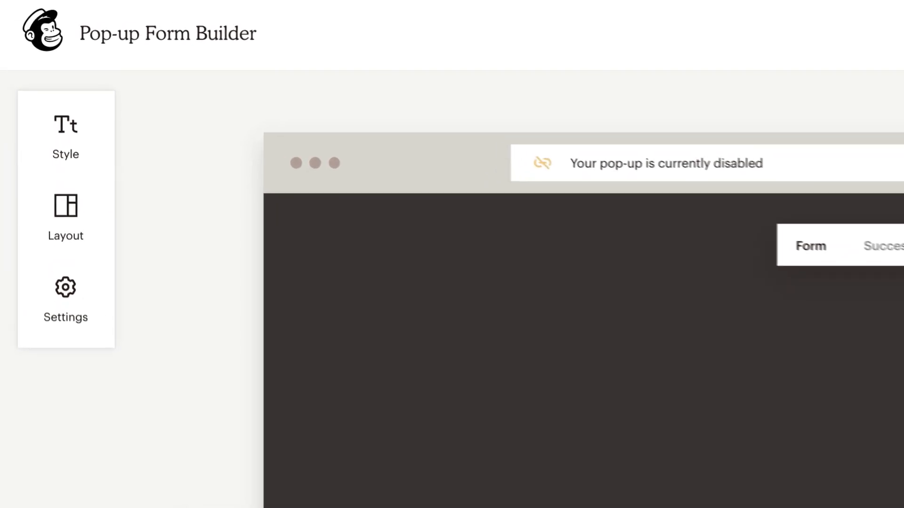
pyautogui.click(65, 139)
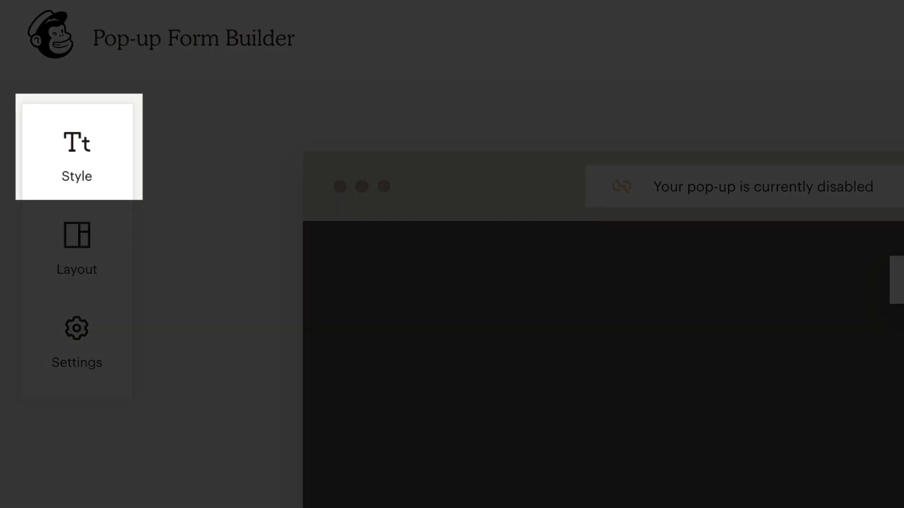
pyautogui.click(76, 344)
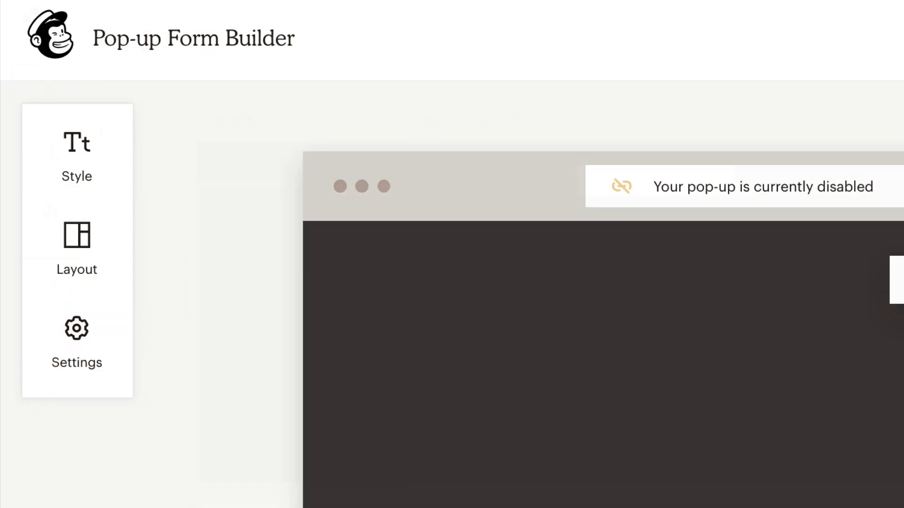
# Change the pop-up's Headings font from Georgia to Helvetica in Style > Fonts.
pyautogui.click(77, 156)
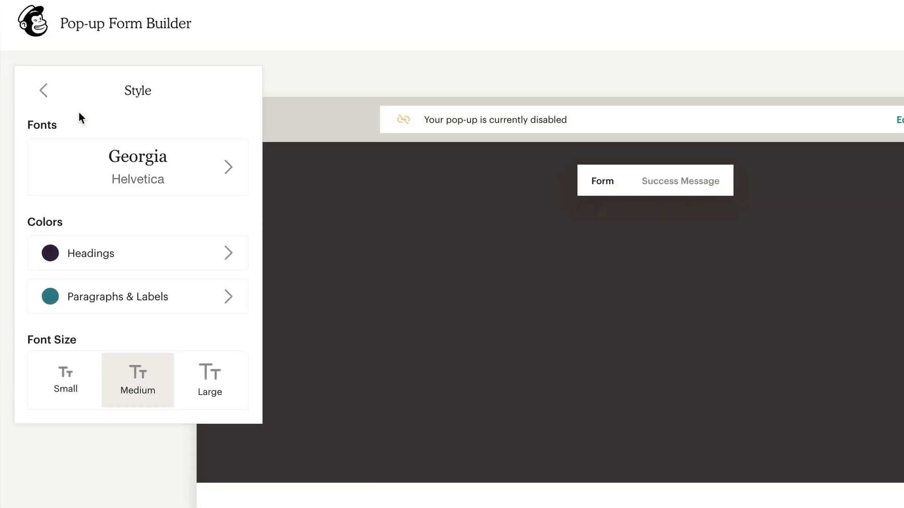
pyautogui.click(137, 167)
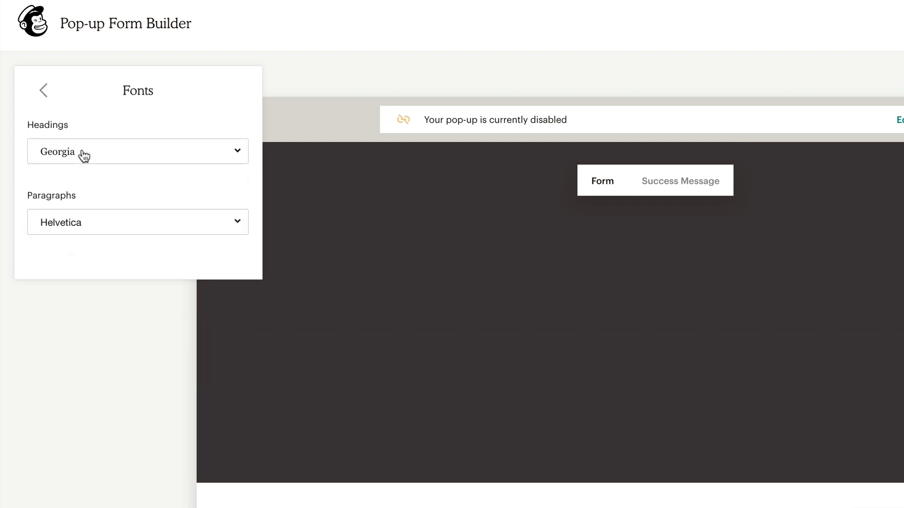
pyautogui.click(137, 151)
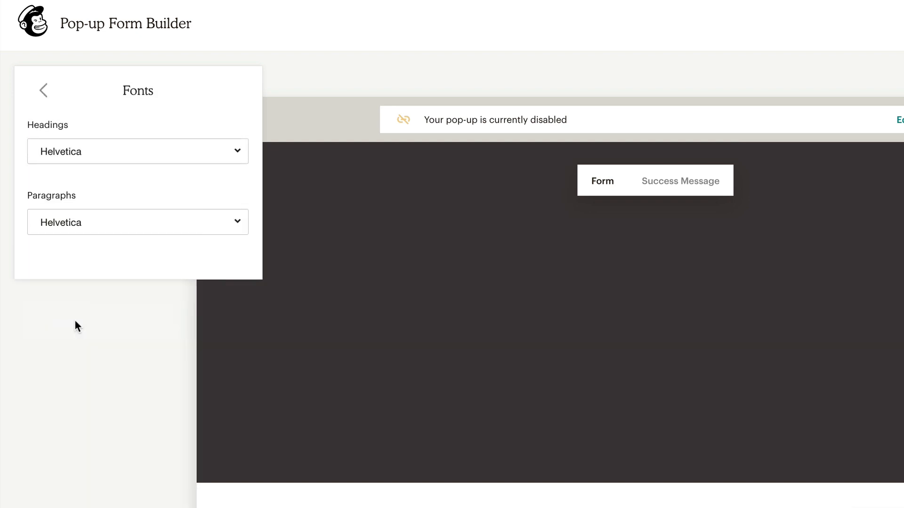
pyautogui.click(43, 91)
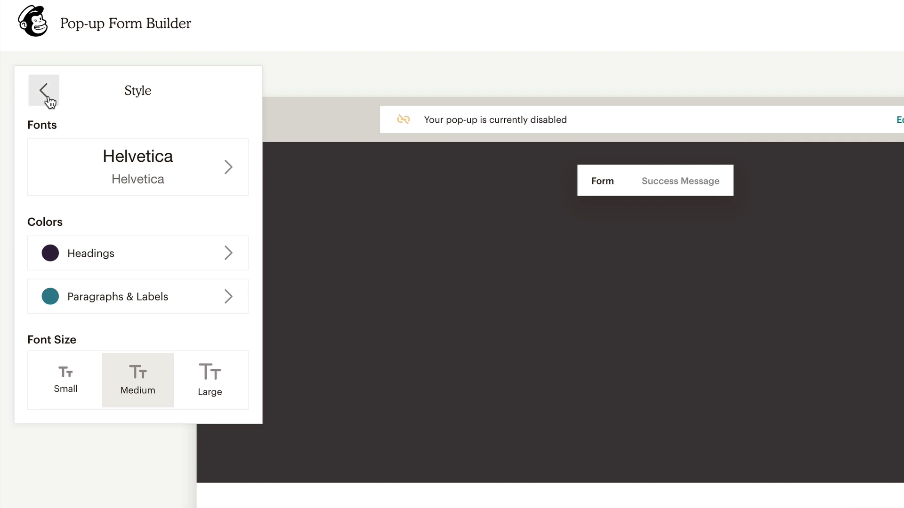
pyautogui.moveTo(148, 248)
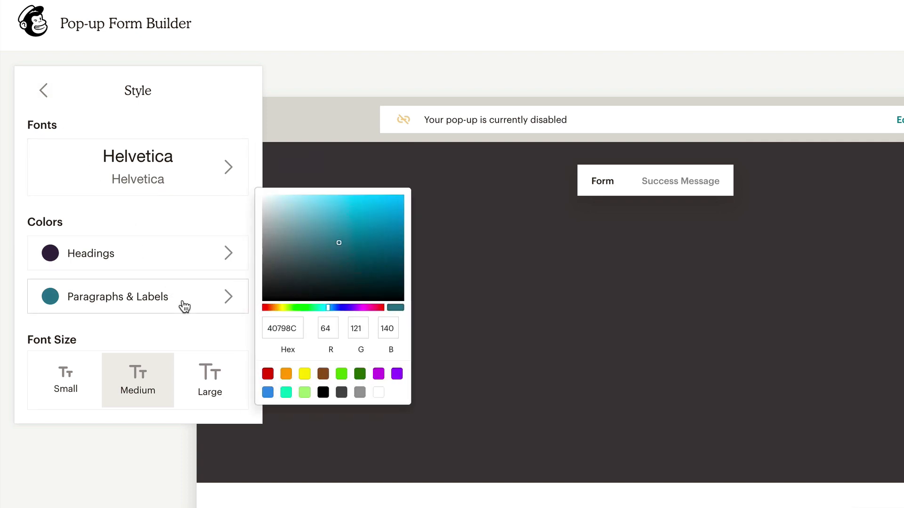
pyautogui.moveTo(184, 311)
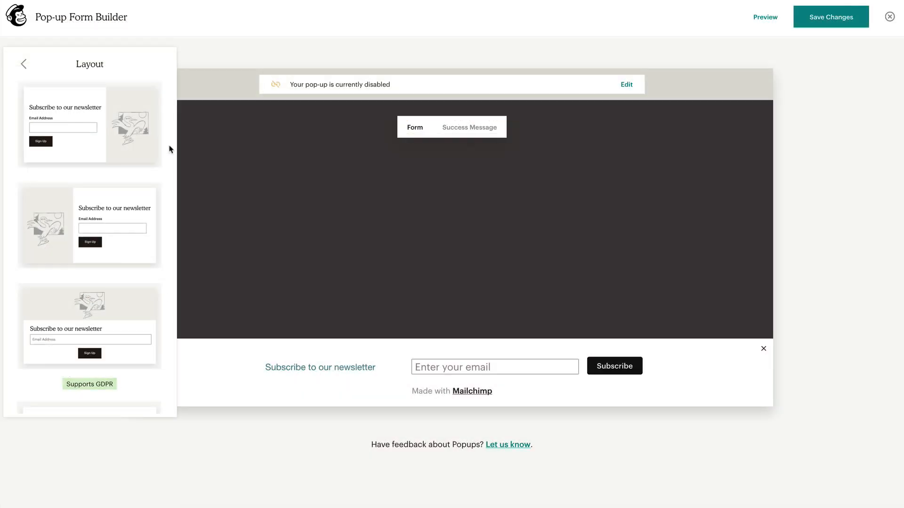
# Try the image-left layout, then choose the GDPR-supporting image-on-top layout.
pyautogui.scroll(-3)
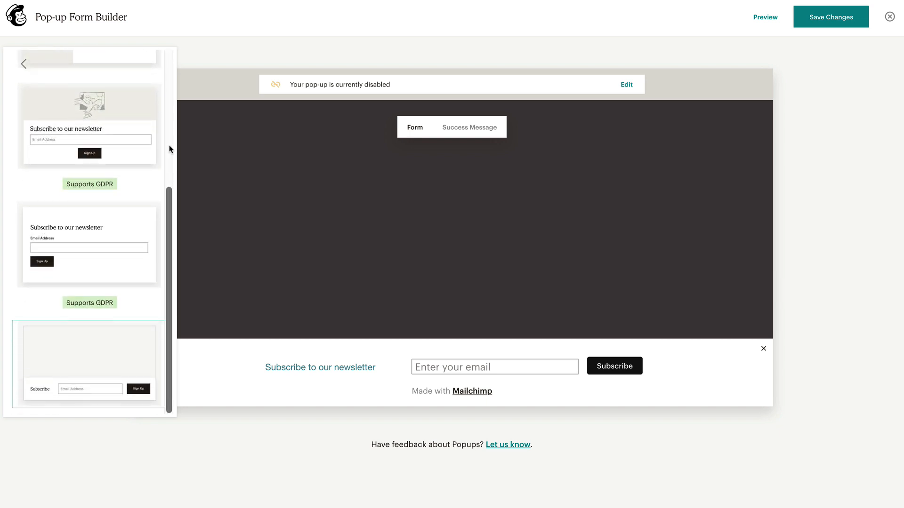
pyautogui.scroll(3)
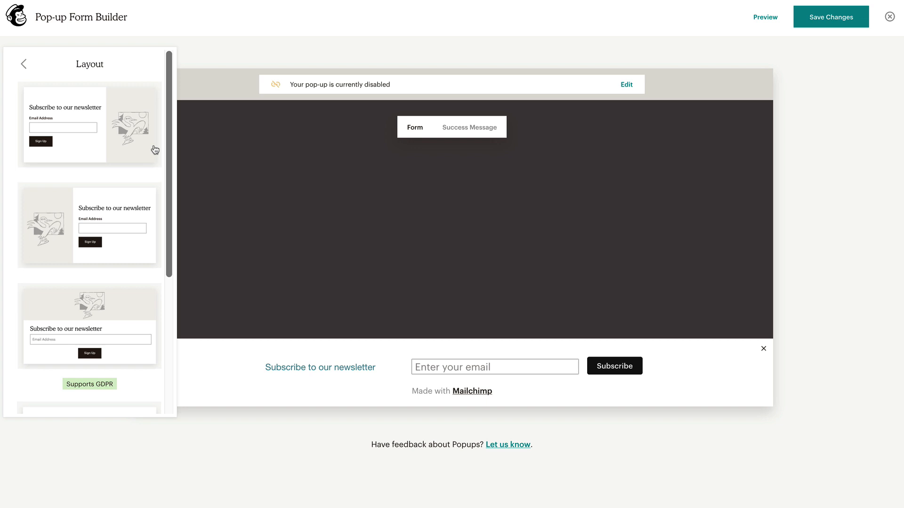
pyautogui.click(90, 126)
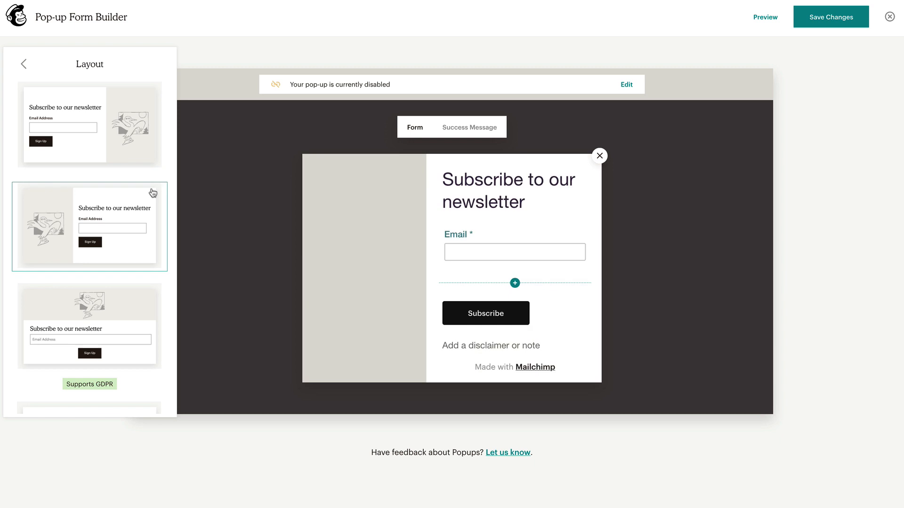
pyautogui.scroll(-3)
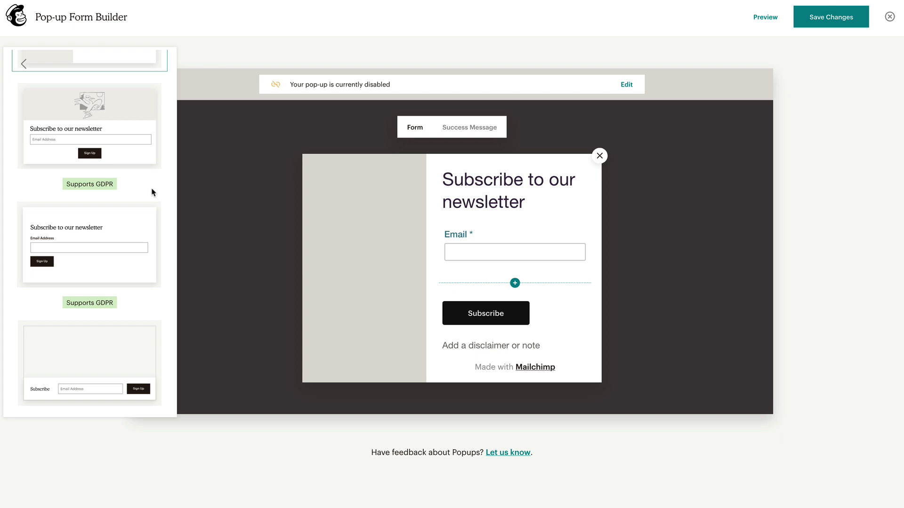
pyautogui.click(89, 246)
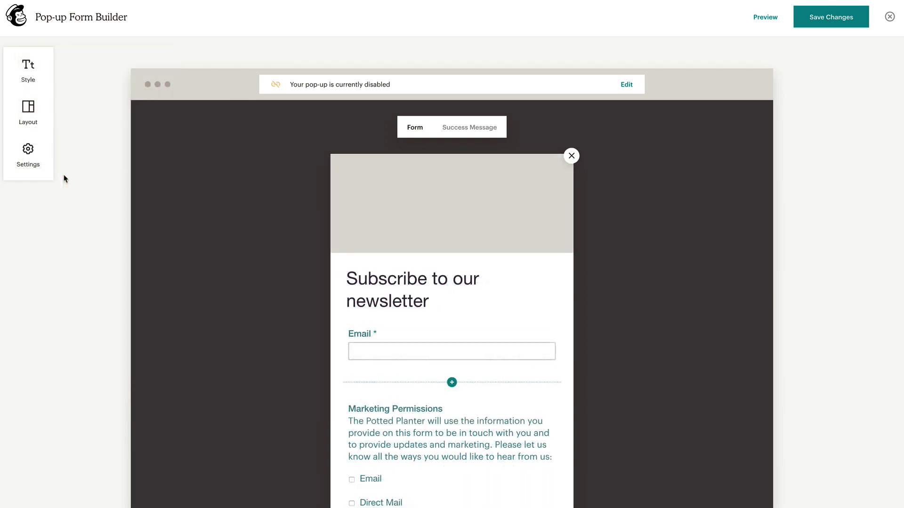
# Set the pop-up to appear after 5 seconds as a centred modal, keeping overlay opacity.
pyautogui.click(28, 156)
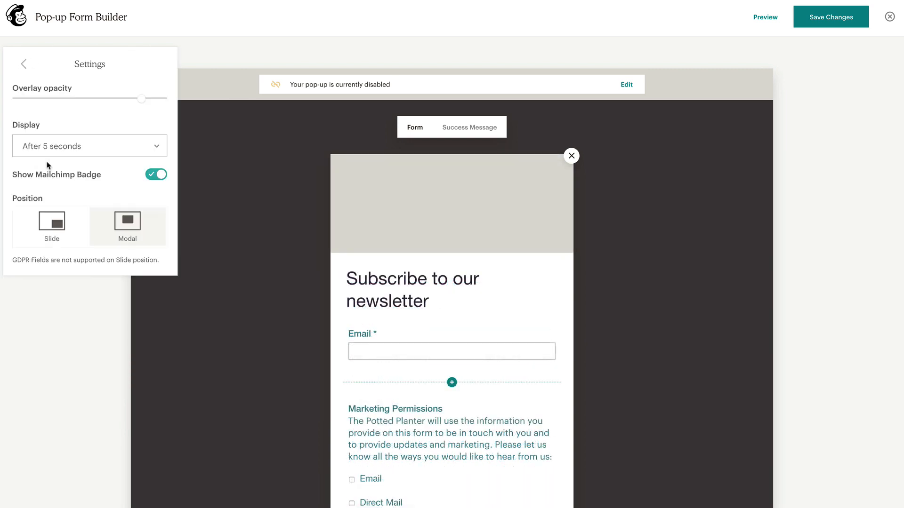
pyautogui.moveTo(103, 130)
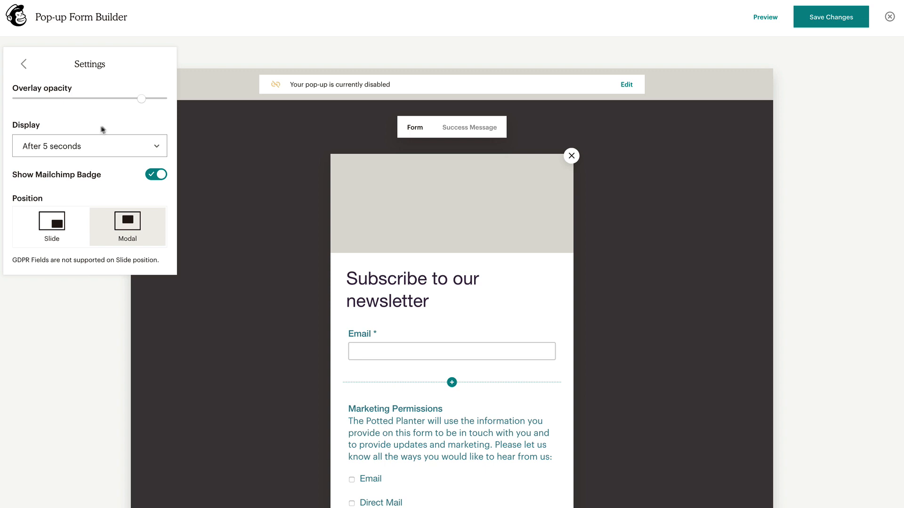
pyautogui.moveTo(141, 98); pyautogui.dragTo(75, 98)
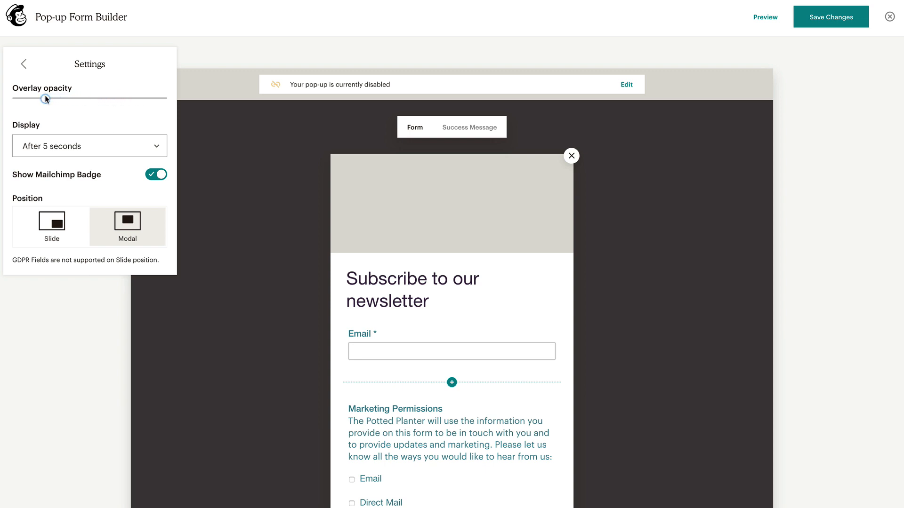
pyautogui.moveTo(47, 98); pyautogui.dragTo(131, 99)
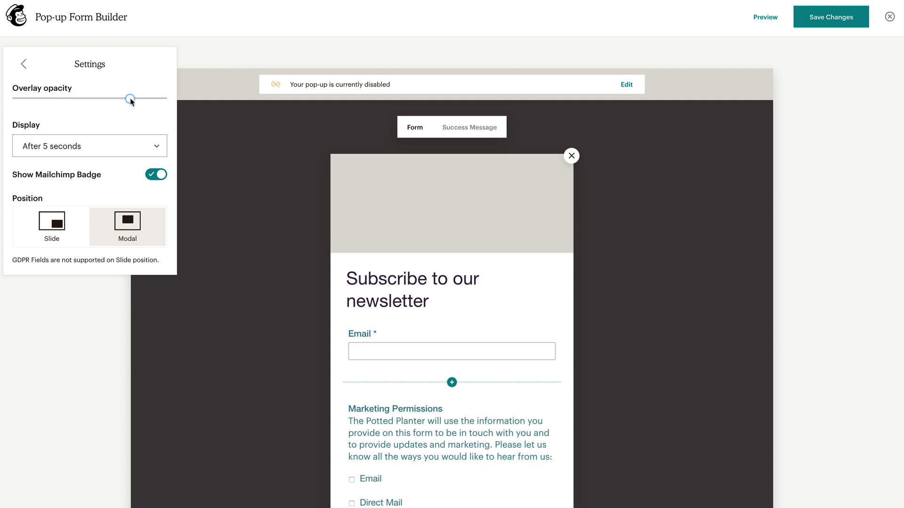
pyautogui.click(90, 145)
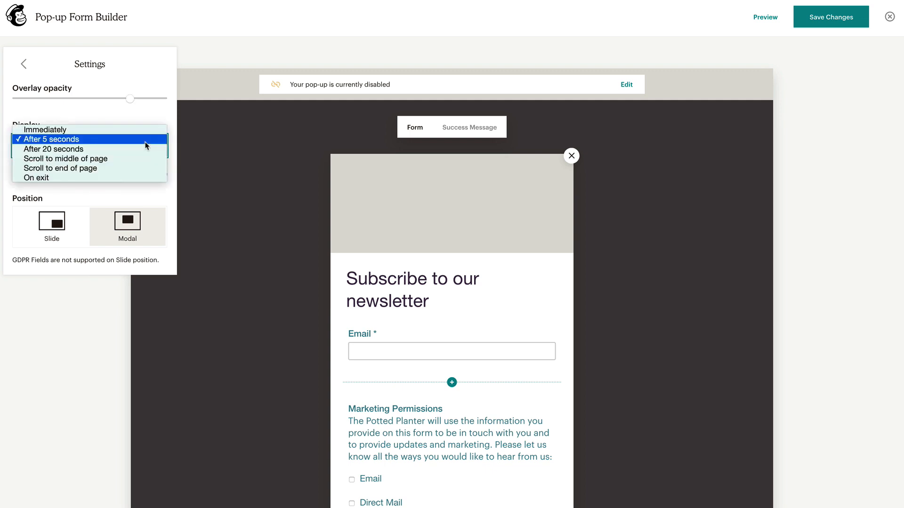
pyautogui.moveTo(86, 129)
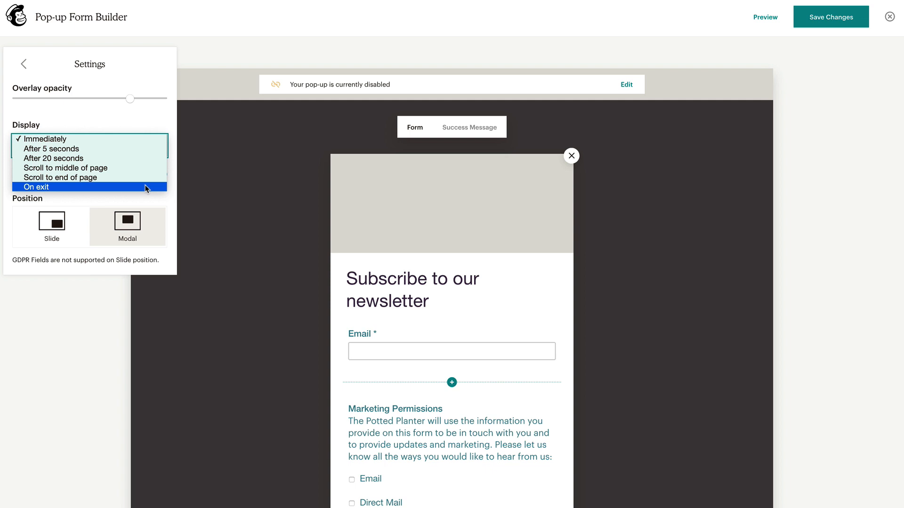
pyautogui.click(64, 148)
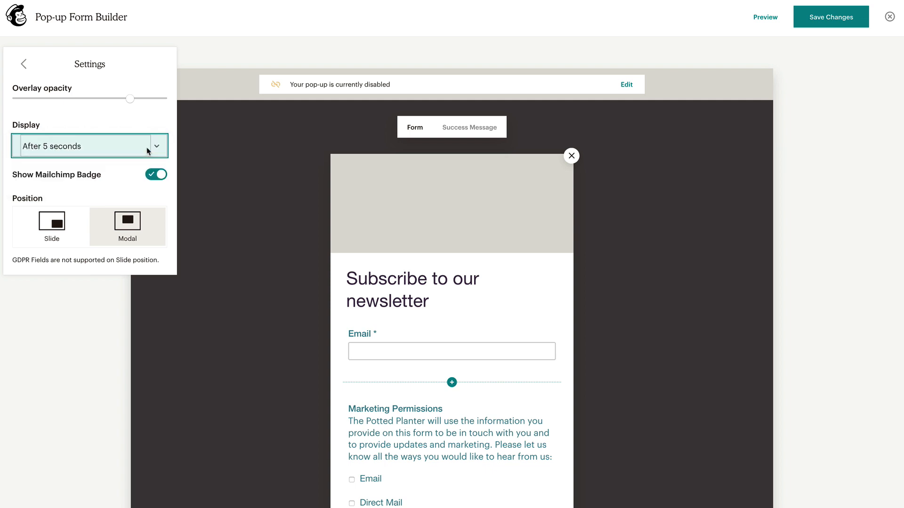
pyautogui.scroll(-3)
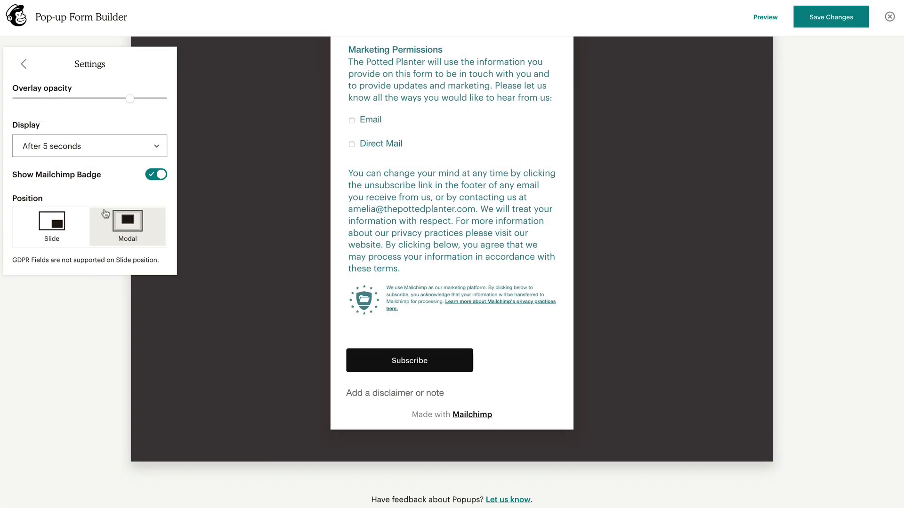
pyautogui.click(51, 221)
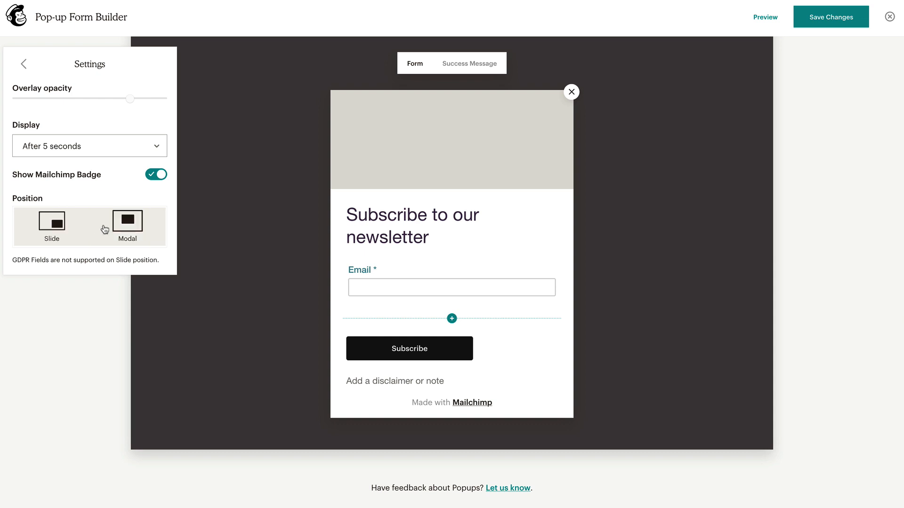
pyautogui.click(127, 221)
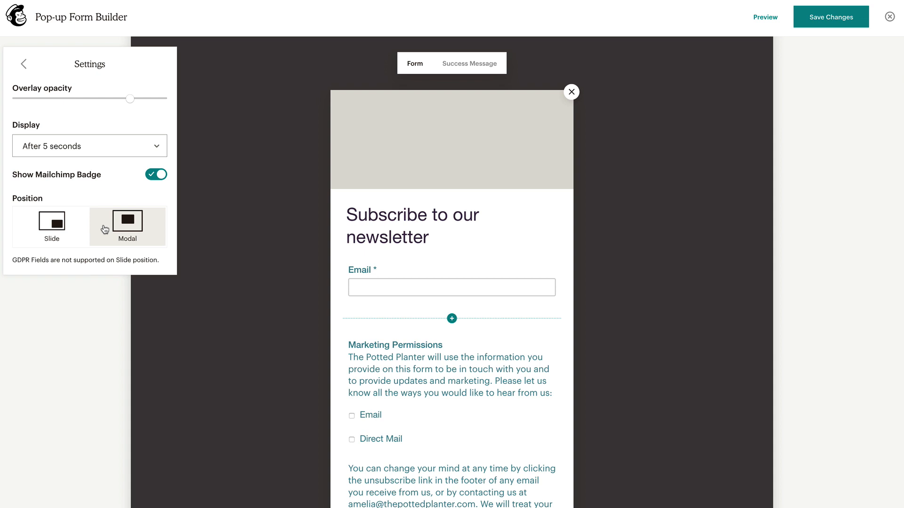
pyautogui.click(23, 64)
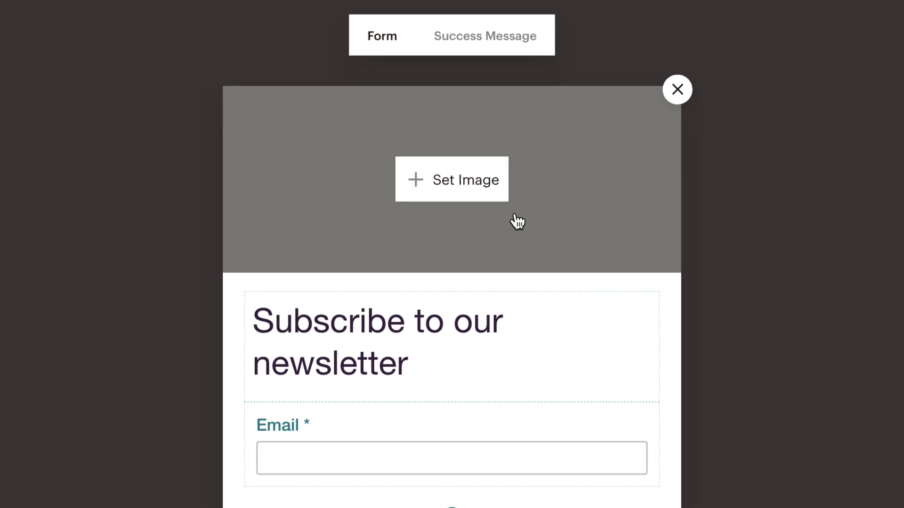
pyautogui.moveTo(506, 205)
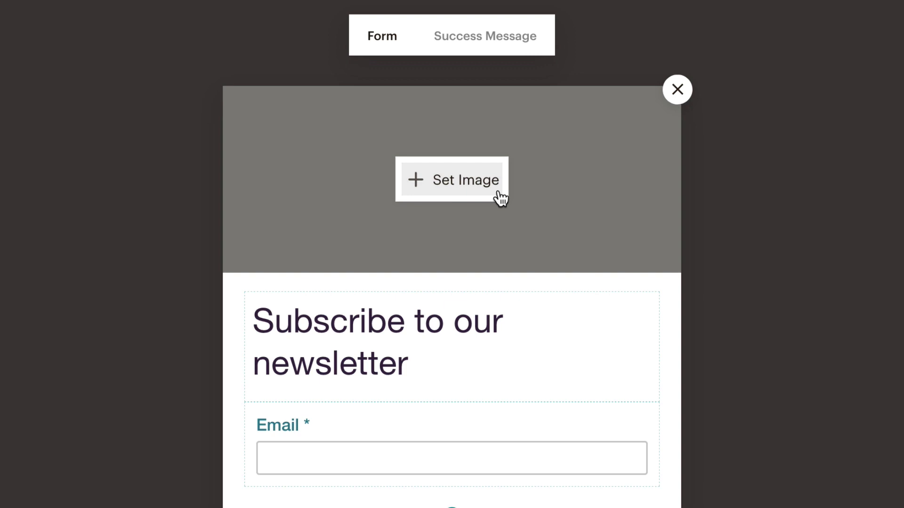
# Insert the green-backed croton plant photo as the pop-up's header image.
pyautogui.click(453, 179)
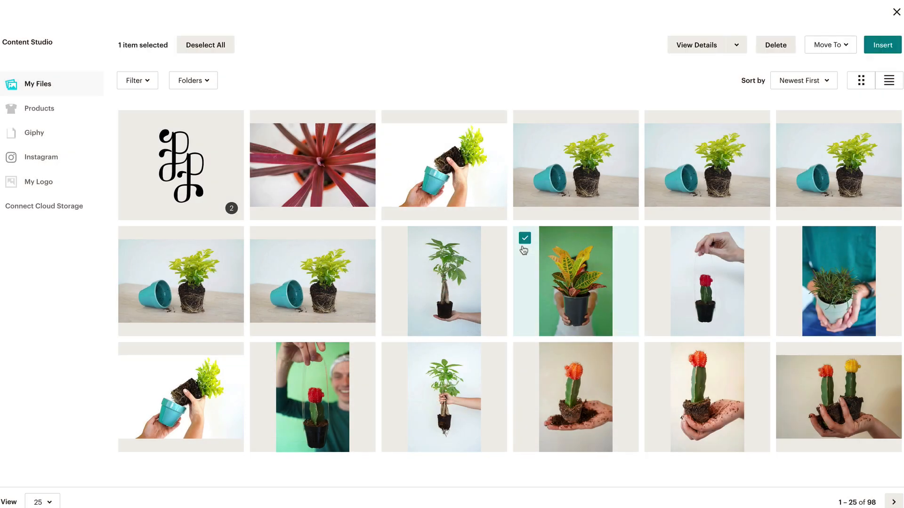
pyautogui.moveTo(879, 59)
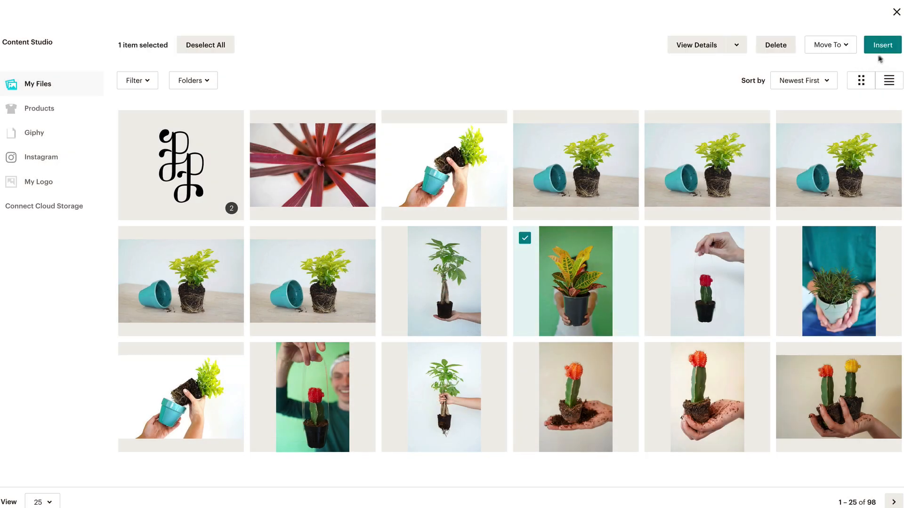
pyautogui.click(881, 46)
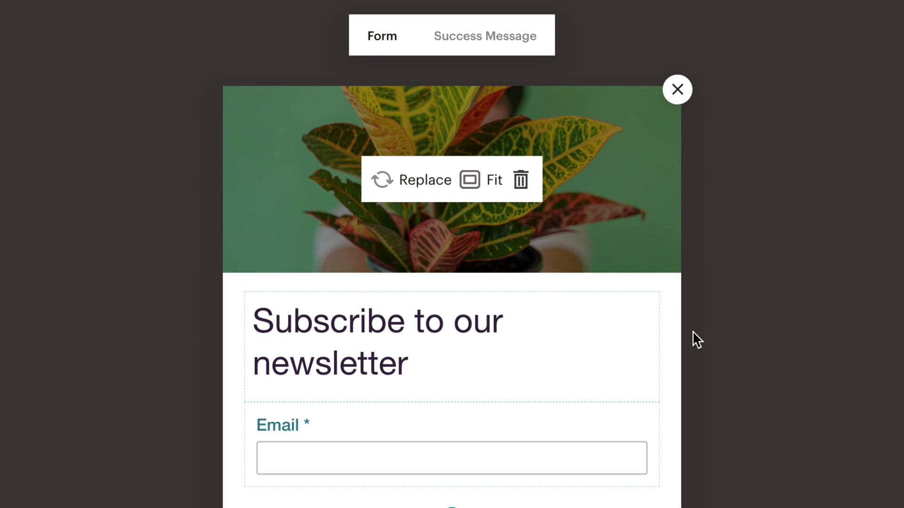
# Edit the heading to read 'Subscribe to the Potted Planter newsletter'.
pyautogui.click(377, 342)
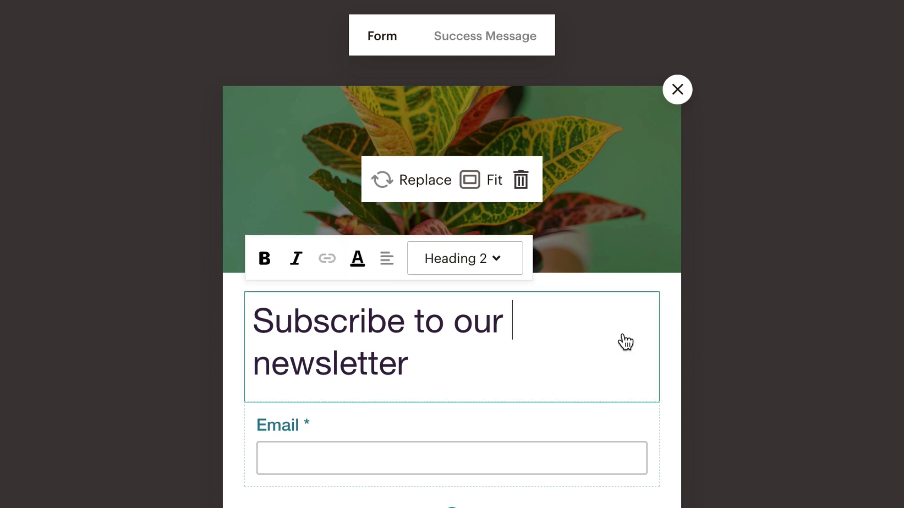
pyautogui.write('the P')
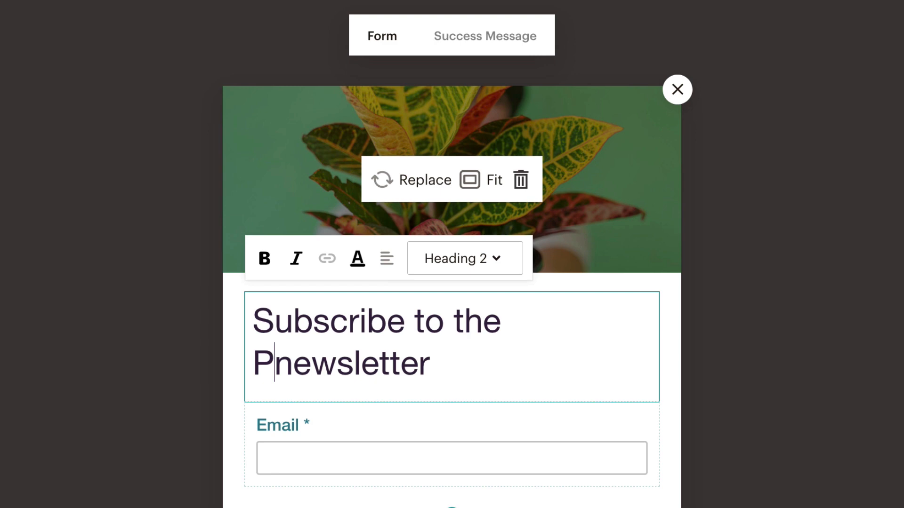
pyautogui.write('otted Planter')
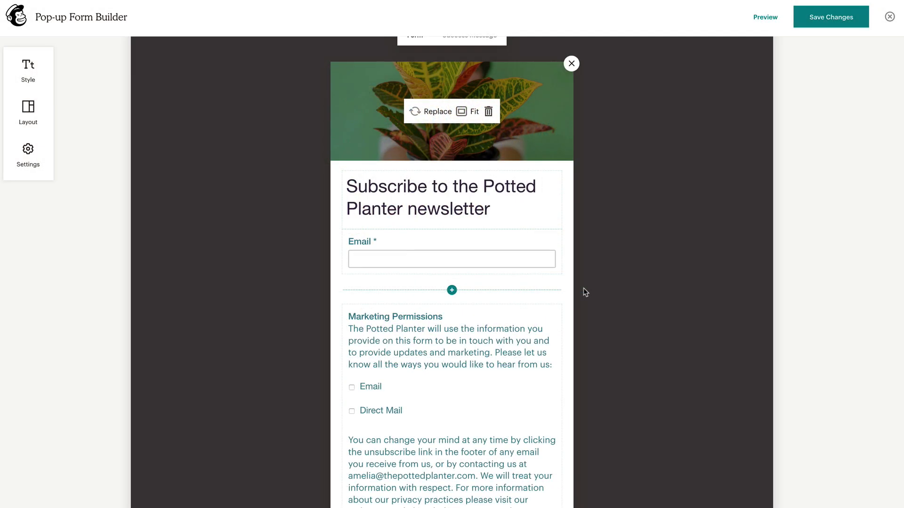
pyautogui.click(451, 259)
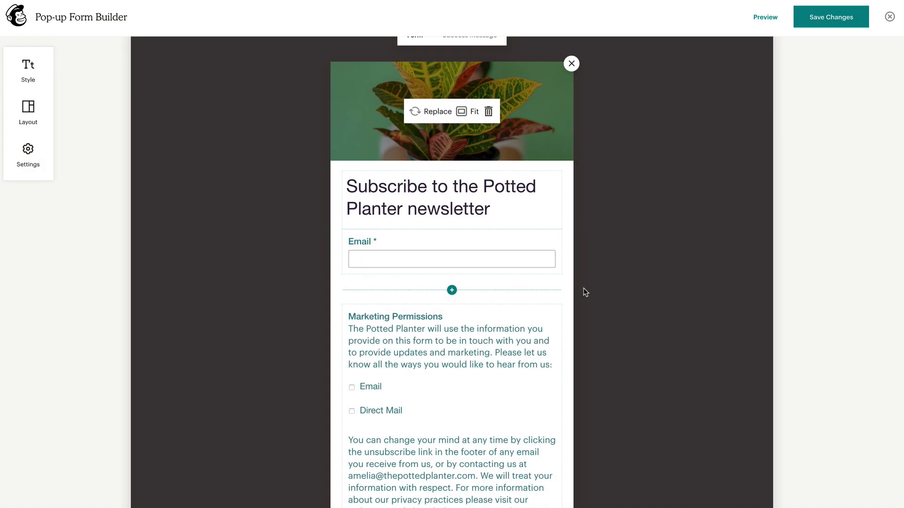
# Label the email field 'Your Email' with description 'Your Email will not be used without your permission!'.
pyautogui.click(451, 258)
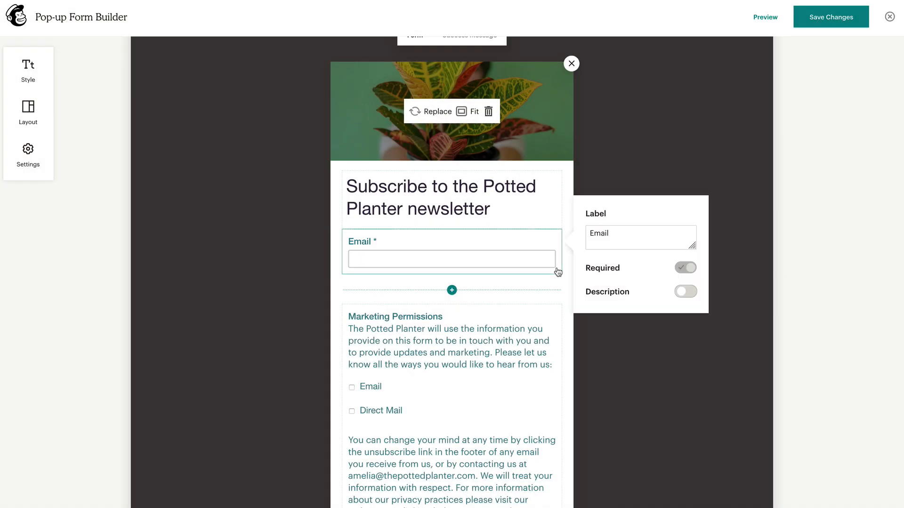
pyautogui.click(640, 237)
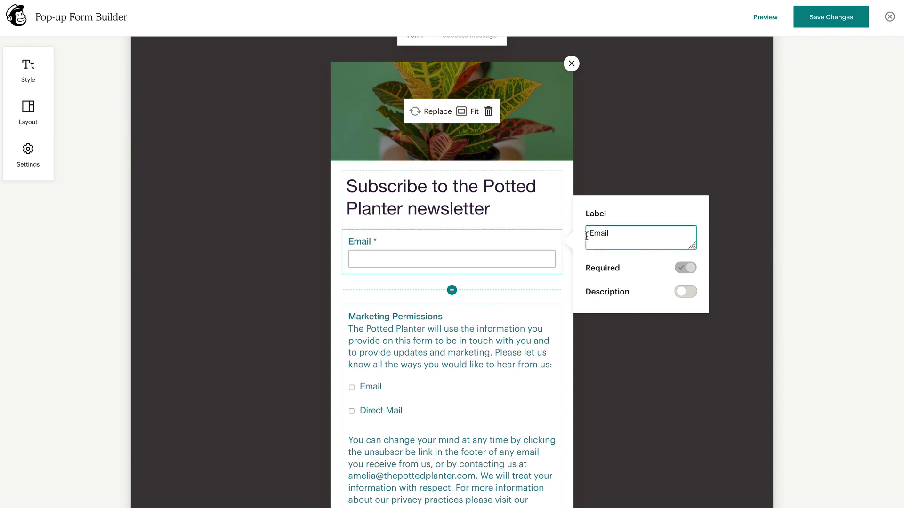
pyautogui.write('Your Email')
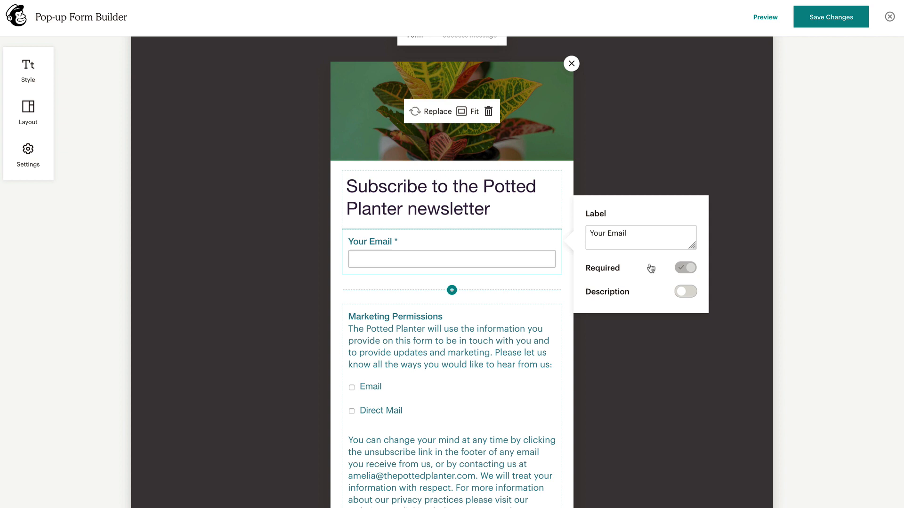
pyautogui.click(686, 291)
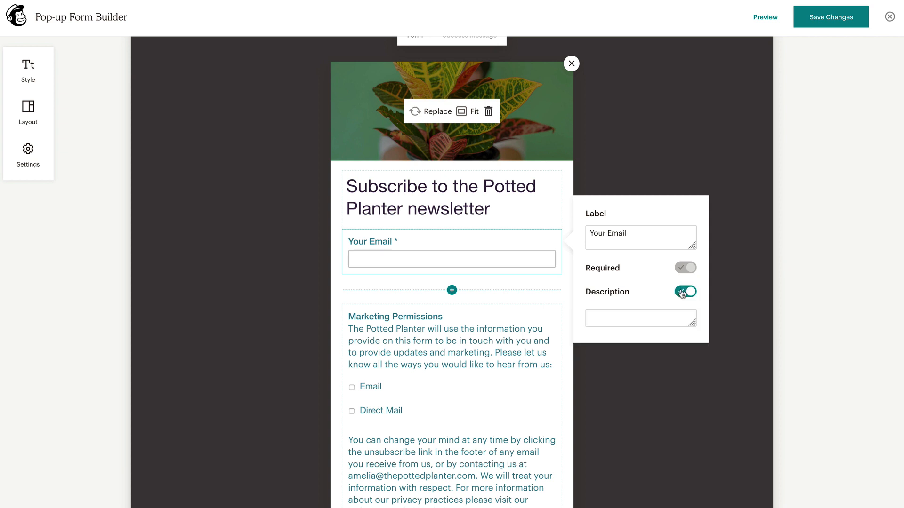
pyautogui.write('Your Email will not be used without your permission!')
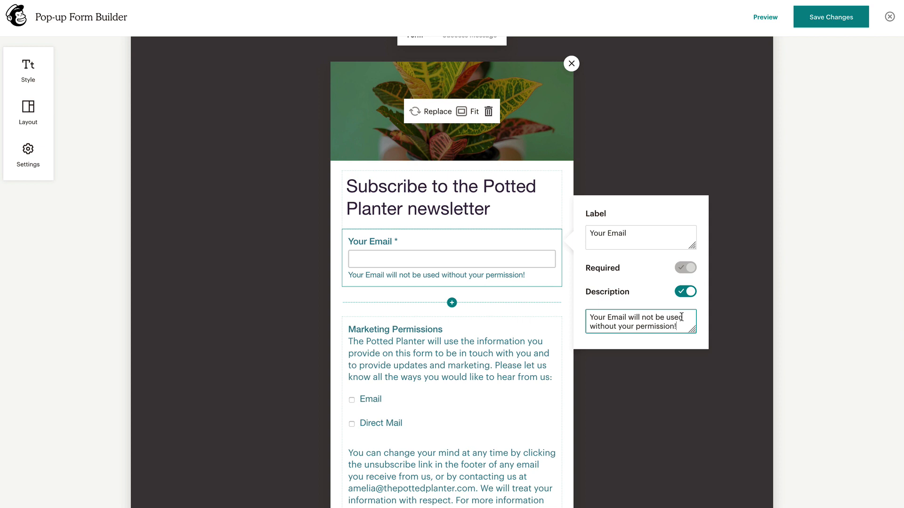
pyautogui.click(686, 364)
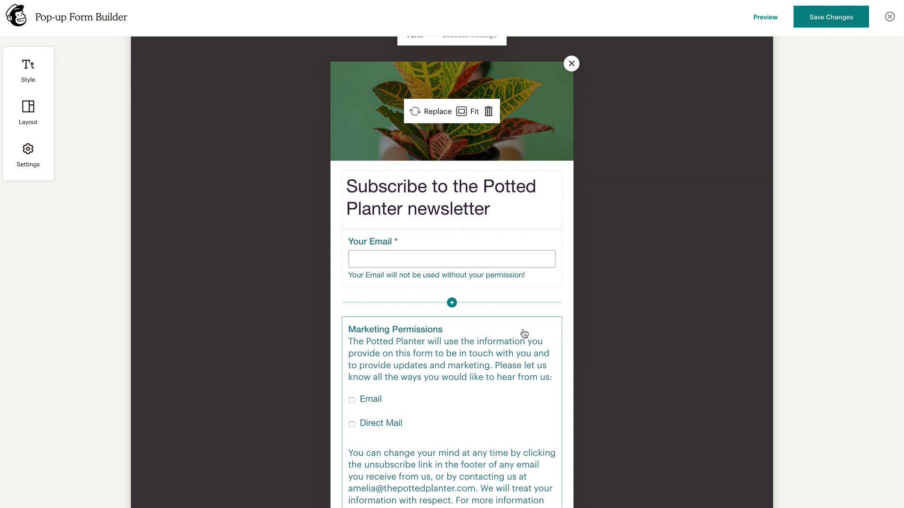
pyautogui.click(452, 302)
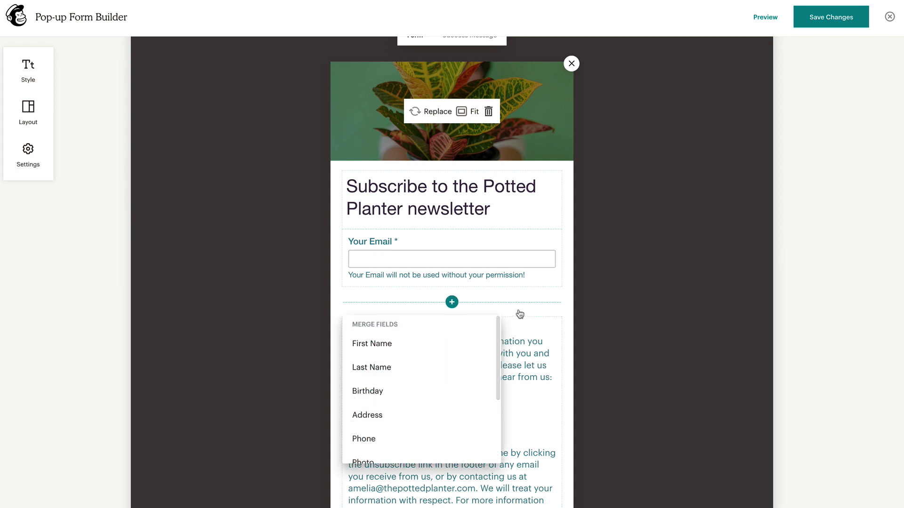
# Add Phone and a required 'Your First Name' field hinted 'Please tell us your name!'; reorder Your Email.
pyautogui.click(372, 344)
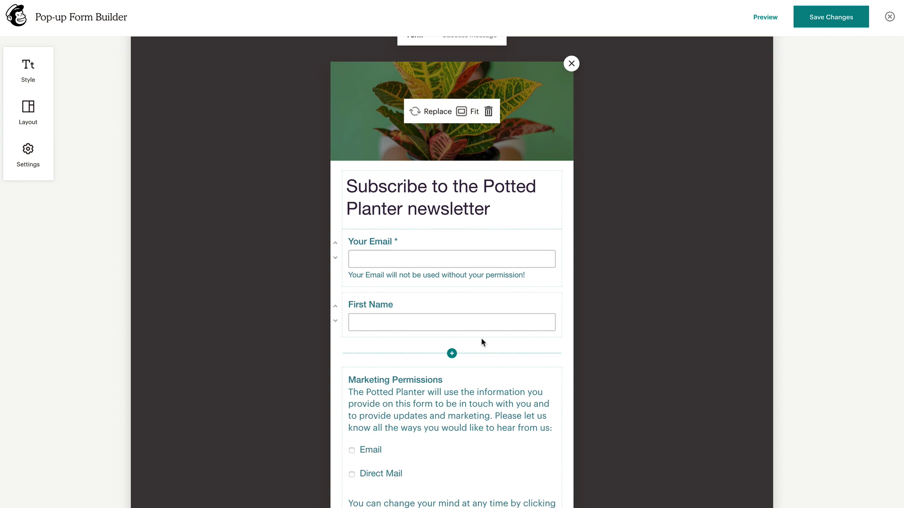
pyautogui.click(451, 353)
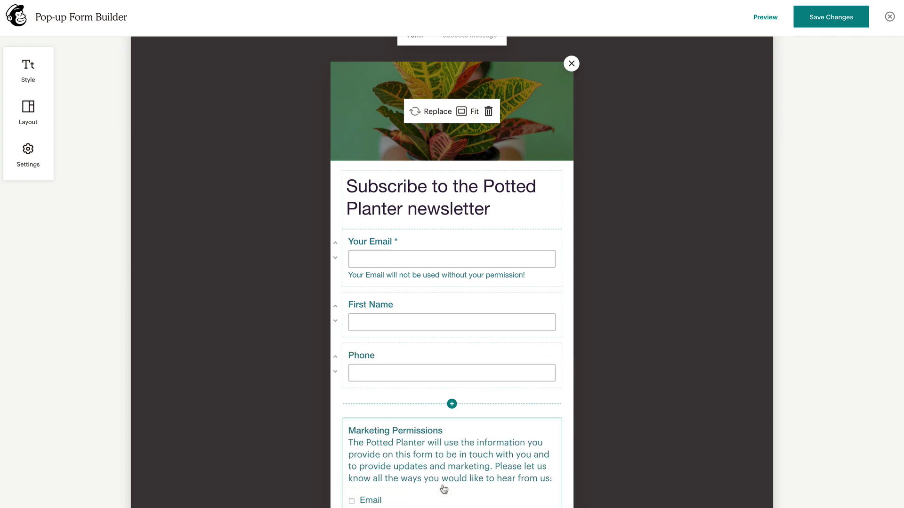
pyautogui.click(452, 321)
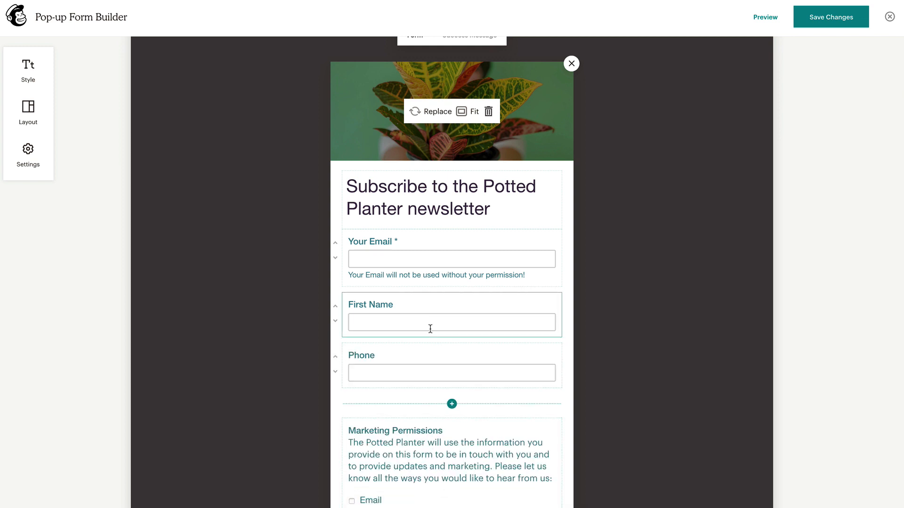
pyautogui.click(451, 314)
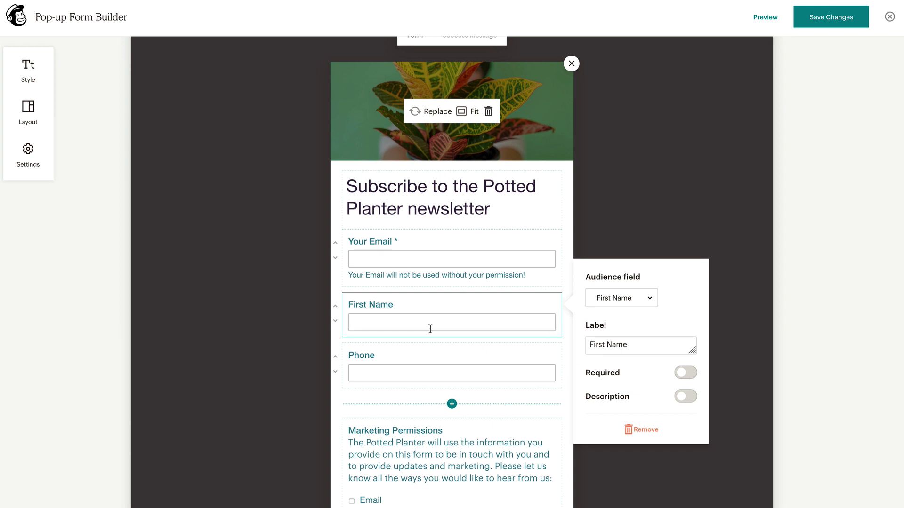
pyautogui.write('You')
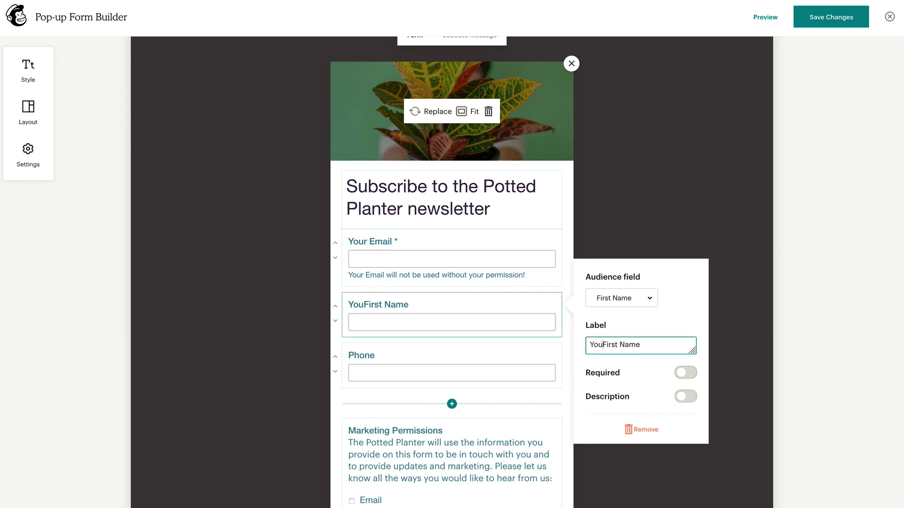
pyautogui.click(685, 372)
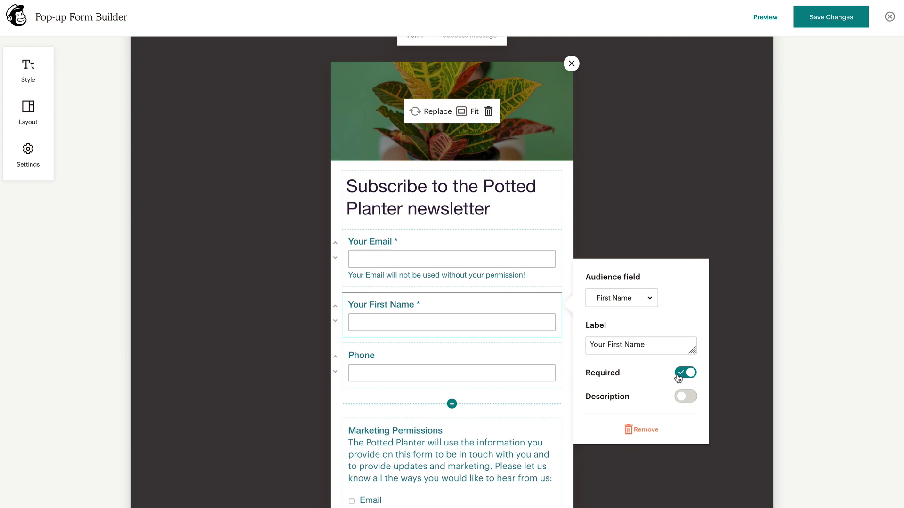
pyautogui.click(685, 396)
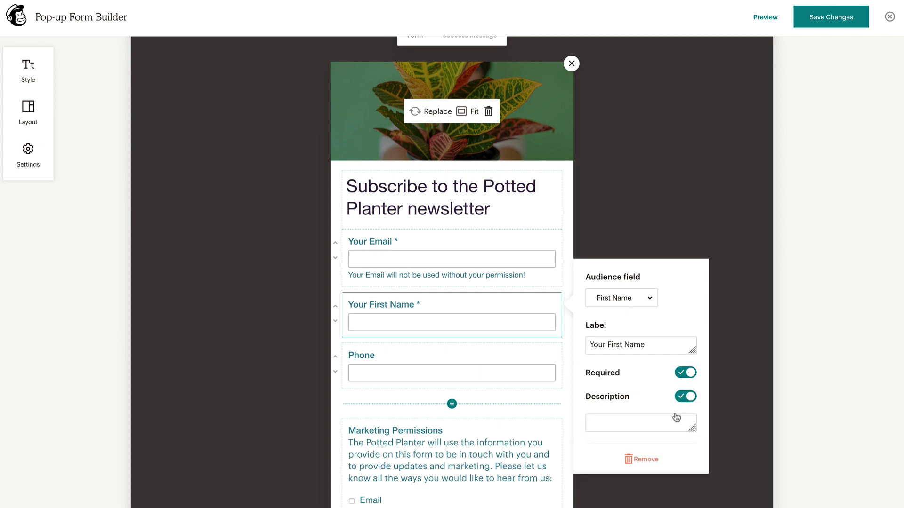
pyautogui.write('Please tell us your name!')
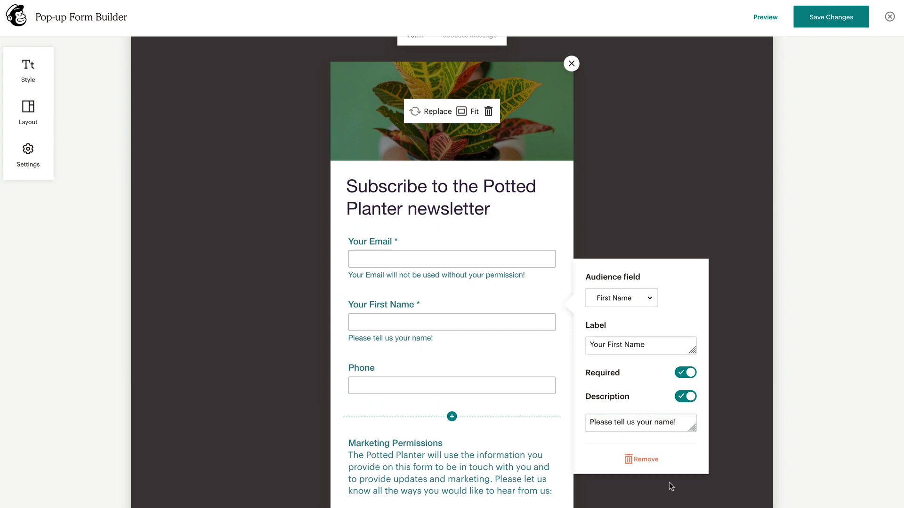
pyautogui.moveTo(646, 460)
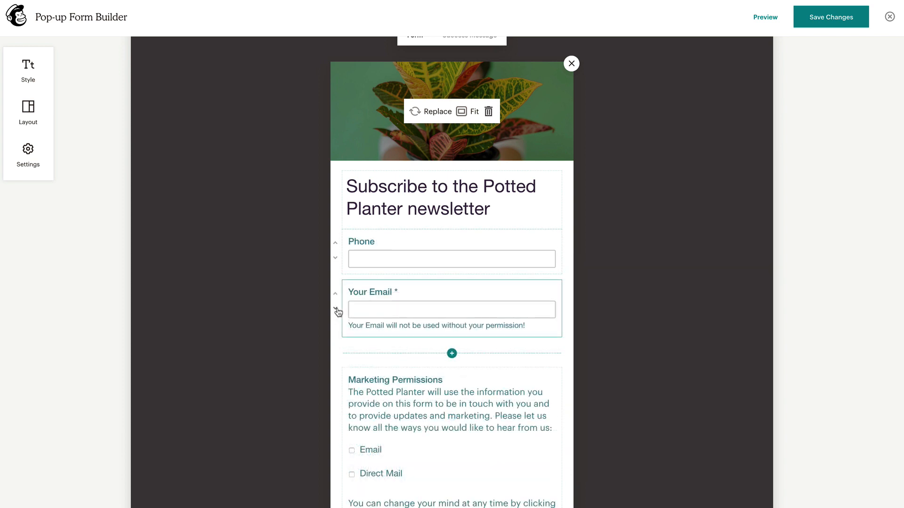
pyautogui.click(335, 293)
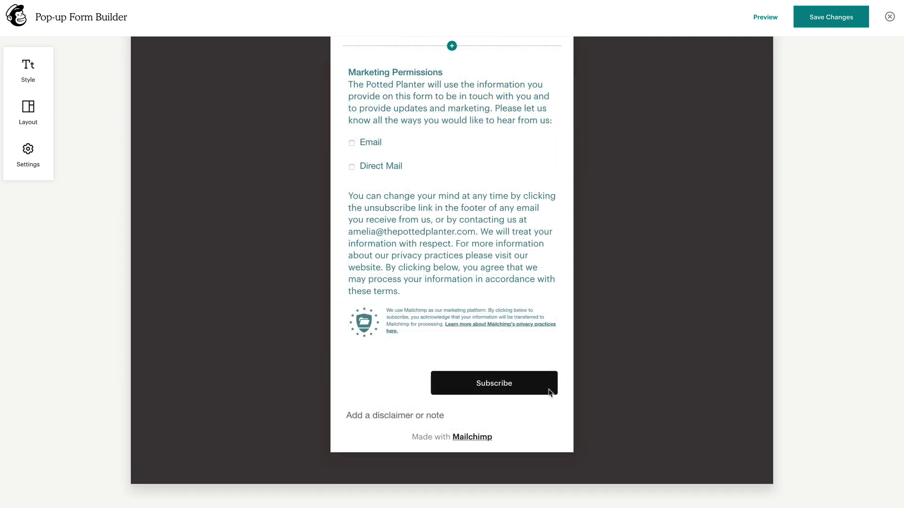
# Left-align the Subscribe button and change its fill from black to teal.
pyautogui.click(493, 383)
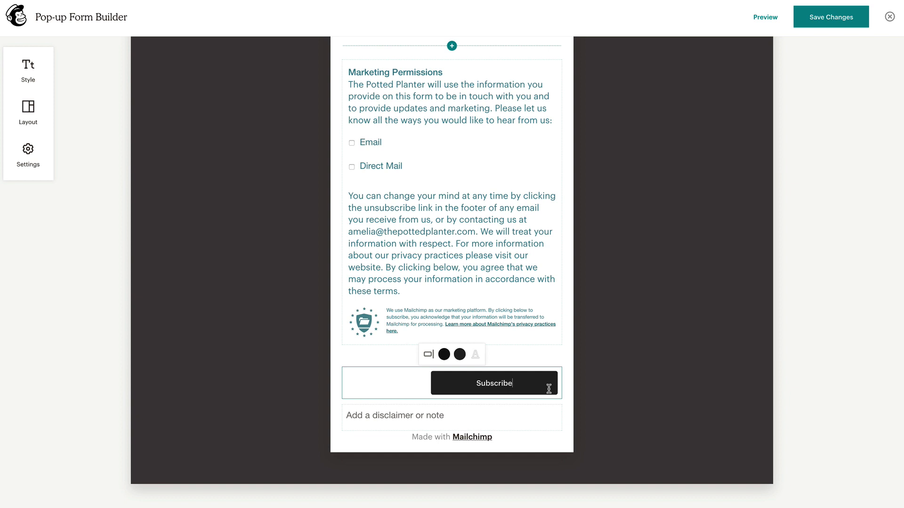
pyautogui.click(429, 354)
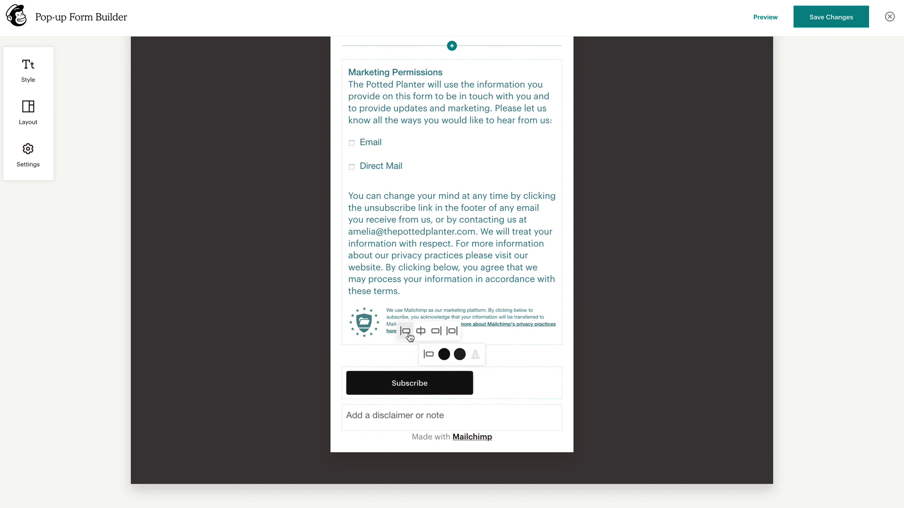
pyautogui.click(444, 355)
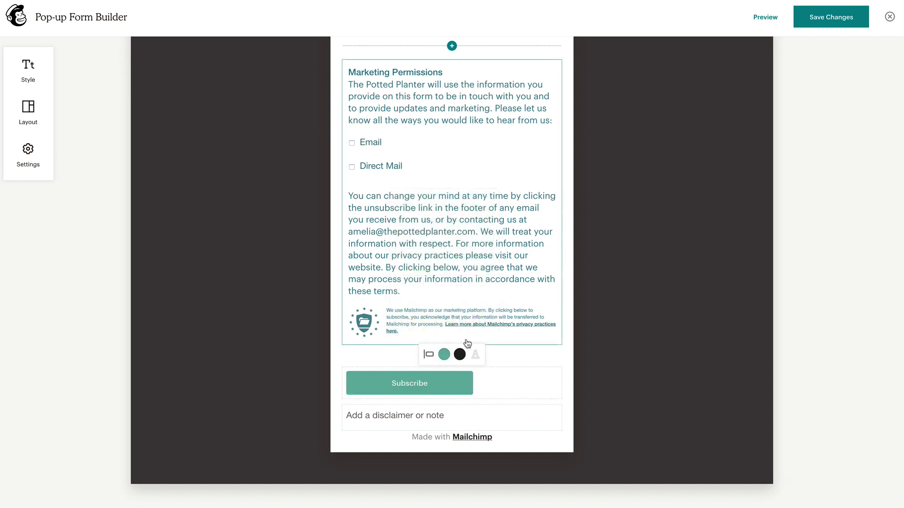
pyautogui.click(459, 354)
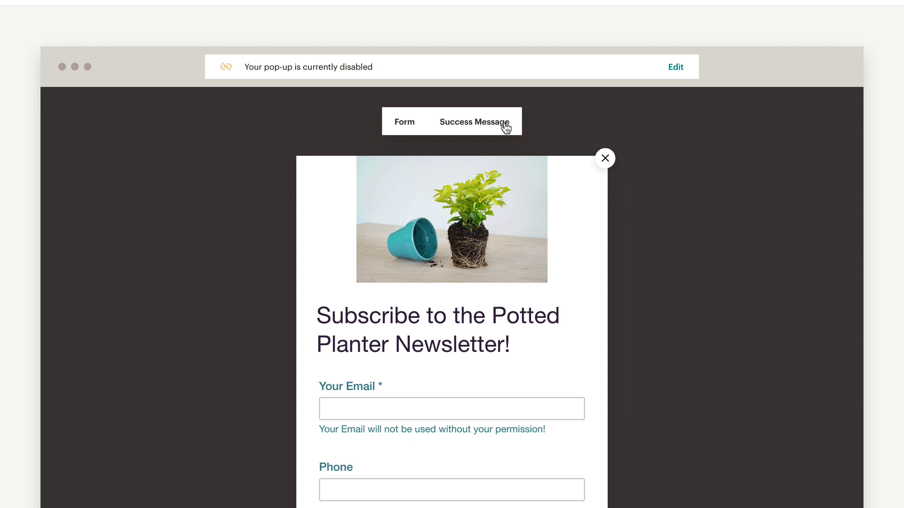
pyautogui.click(474, 121)
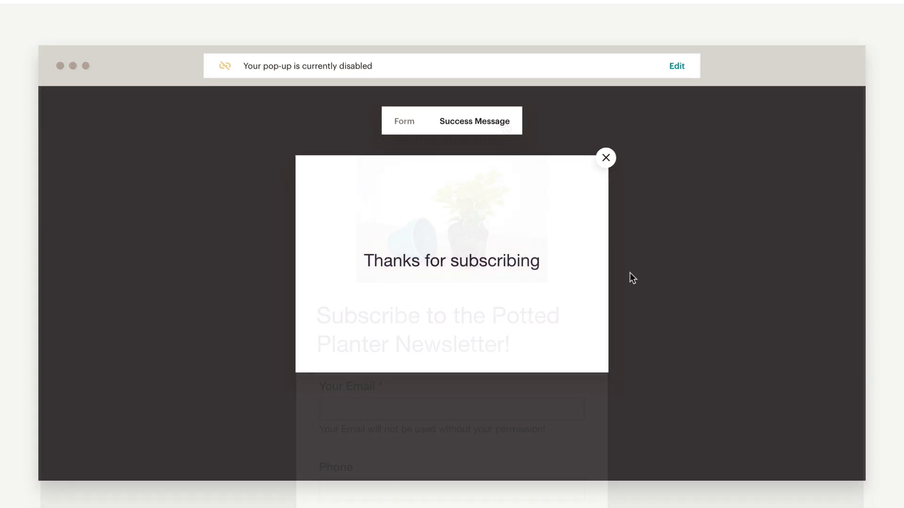
pyautogui.click(452, 260)
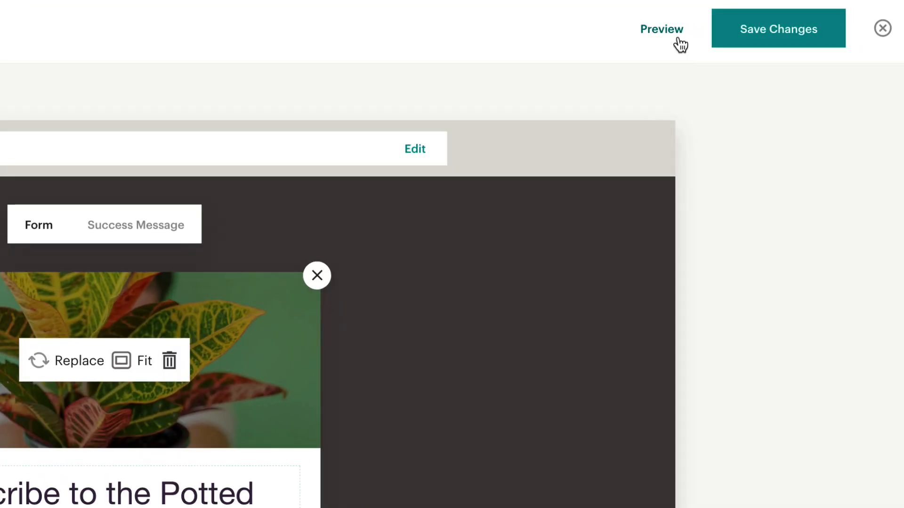
# Preview the pop-up in desktop and mobile views, then exit the preview.
pyautogui.click(661, 28)
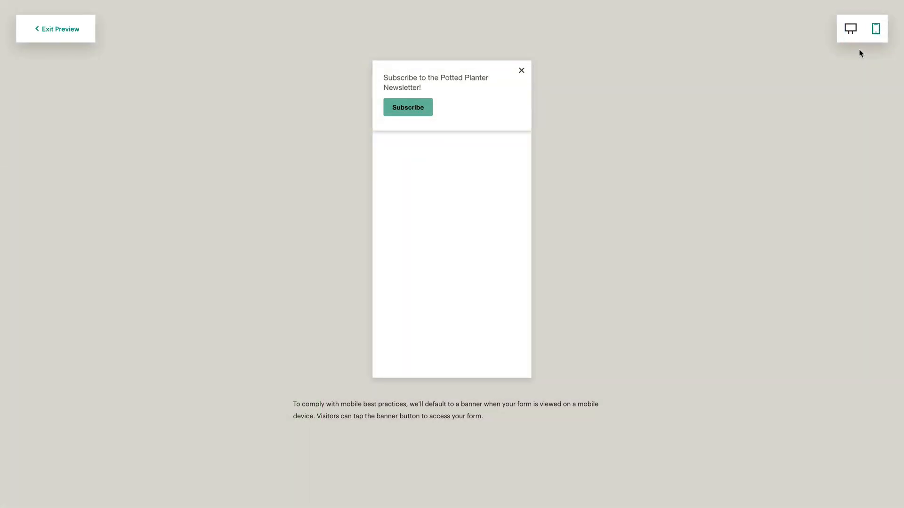
pyautogui.click(849, 29)
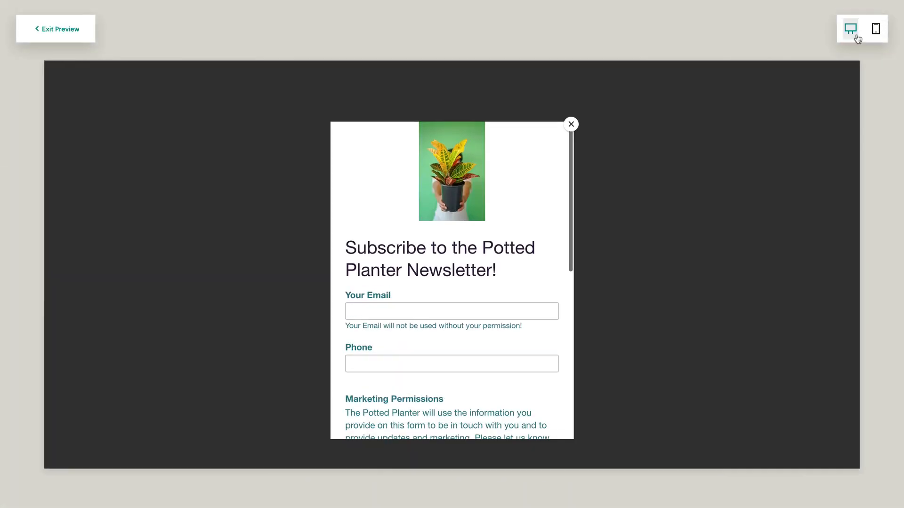
pyautogui.click(876, 29)
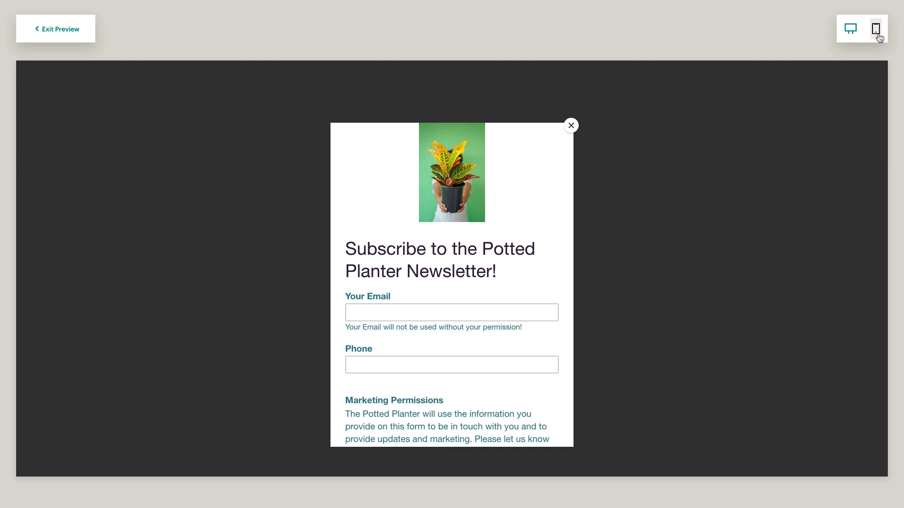
pyautogui.click(55, 28)
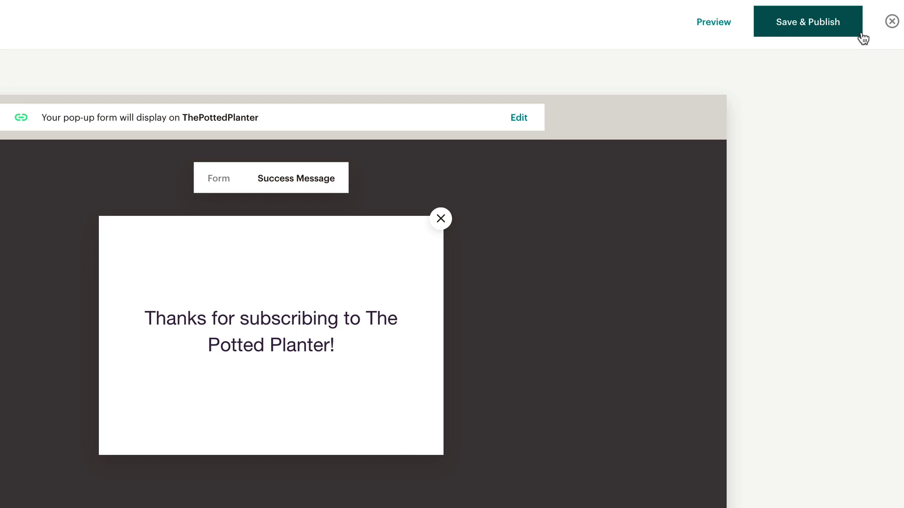
# Switch on the pop-up for the ThePottedPlanter site in the sites list.
pyautogui.click(808, 21)
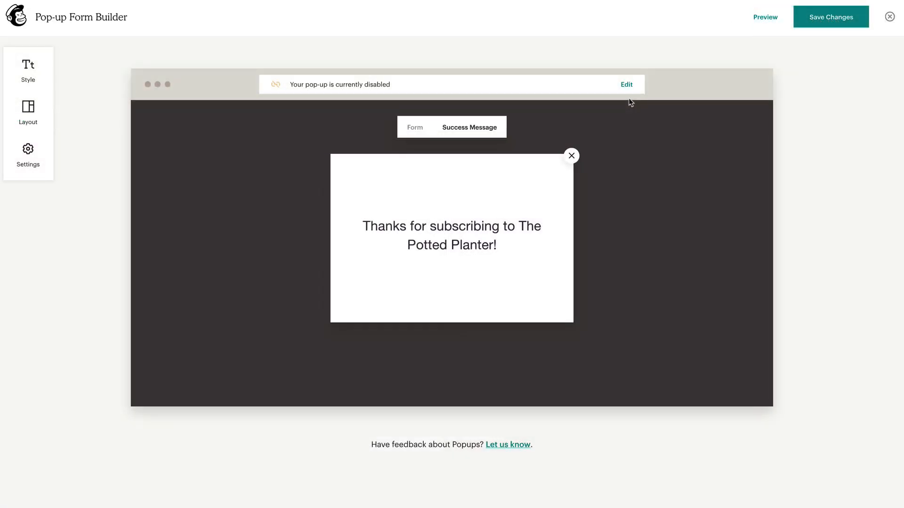
pyautogui.moveTo(627, 84)
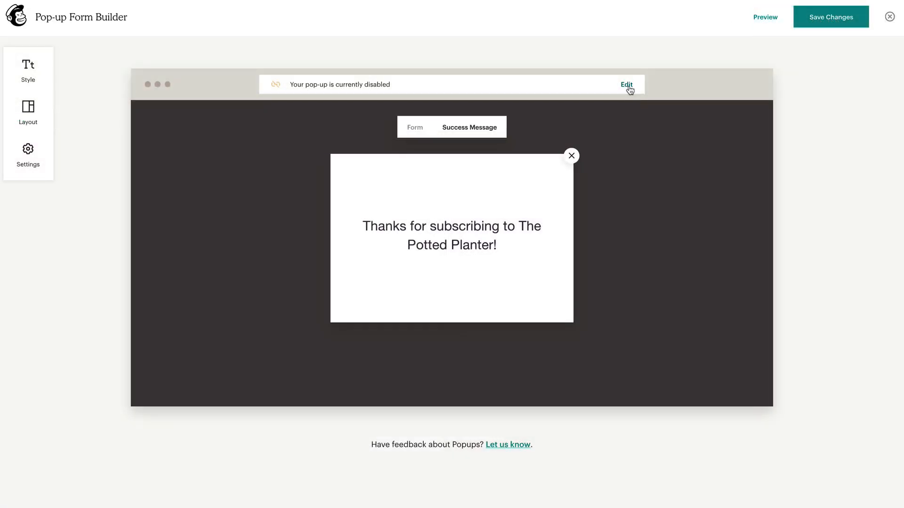
pyautogui.click(626, 84)
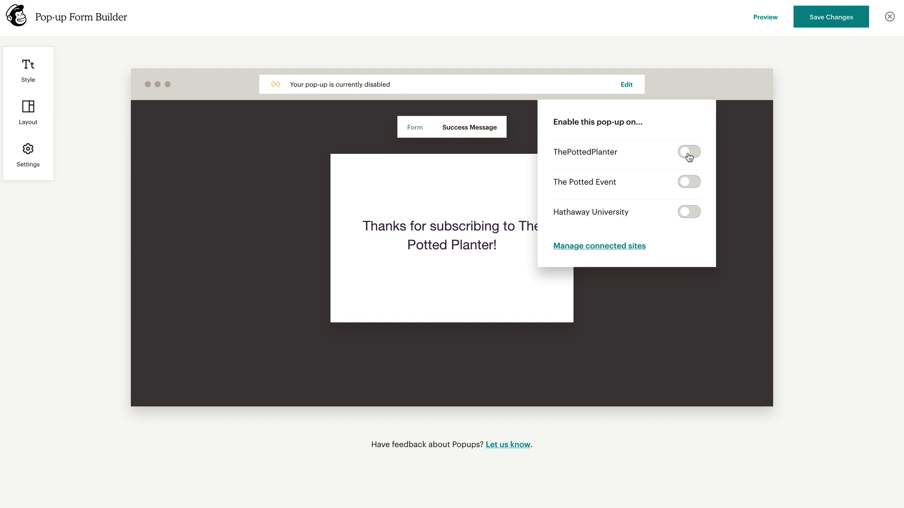
pyautogui.click(688, 154)
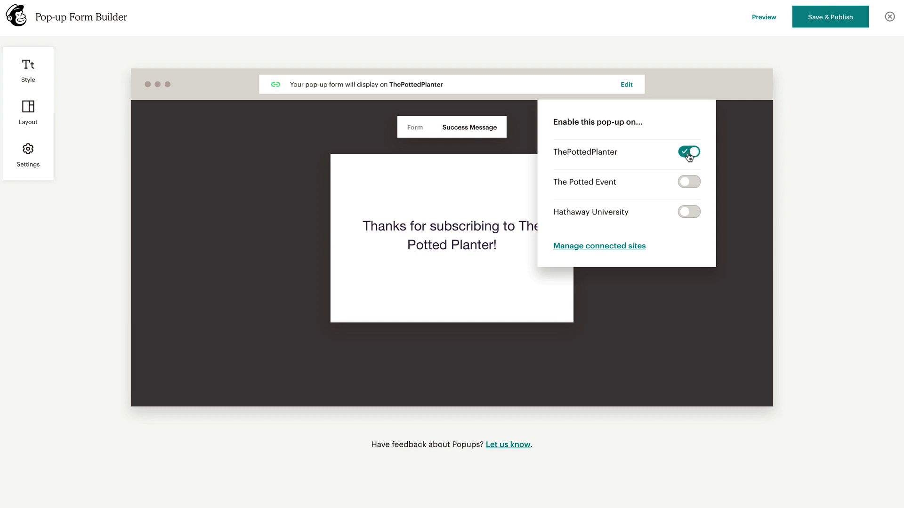
pyautogui.click(688, 154)
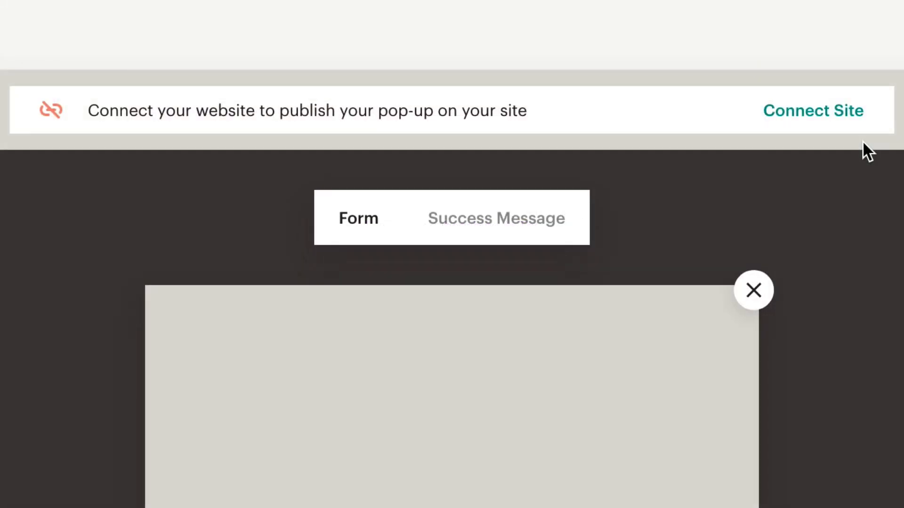
pyautogui.moveTo(864, 130)
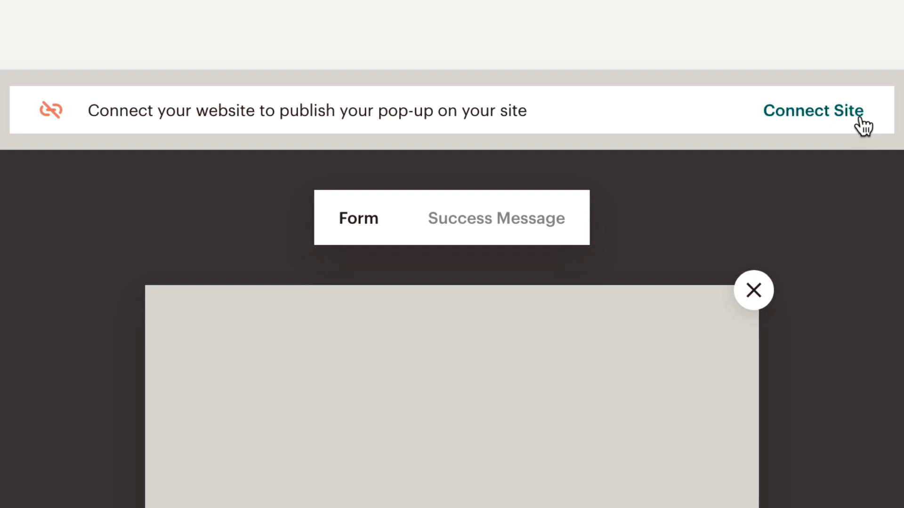
pyautogui.click(813, 111)
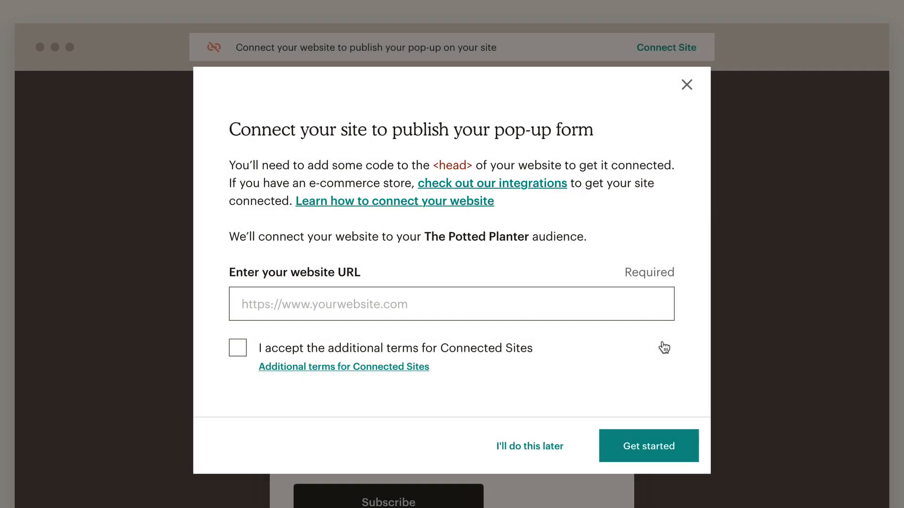
pyautogui.write('www.thepottedplanter.com')
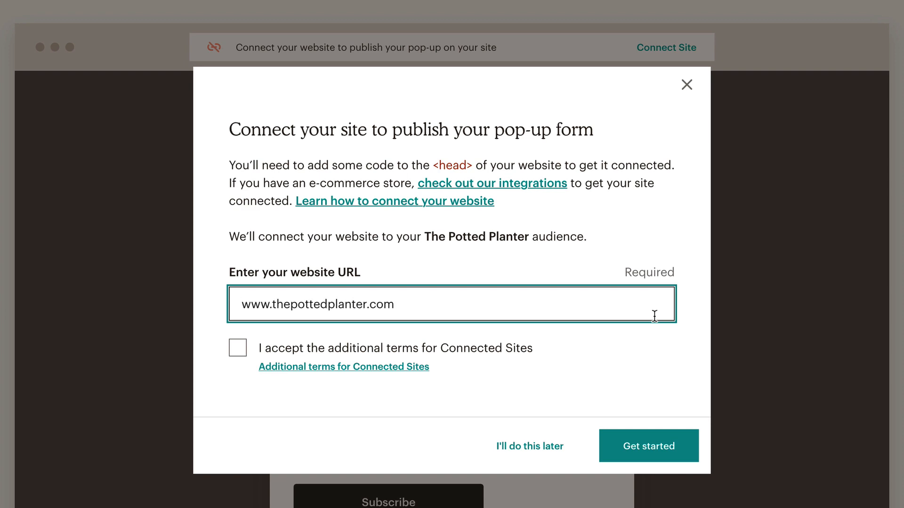
pyautogui.click(237, 348)
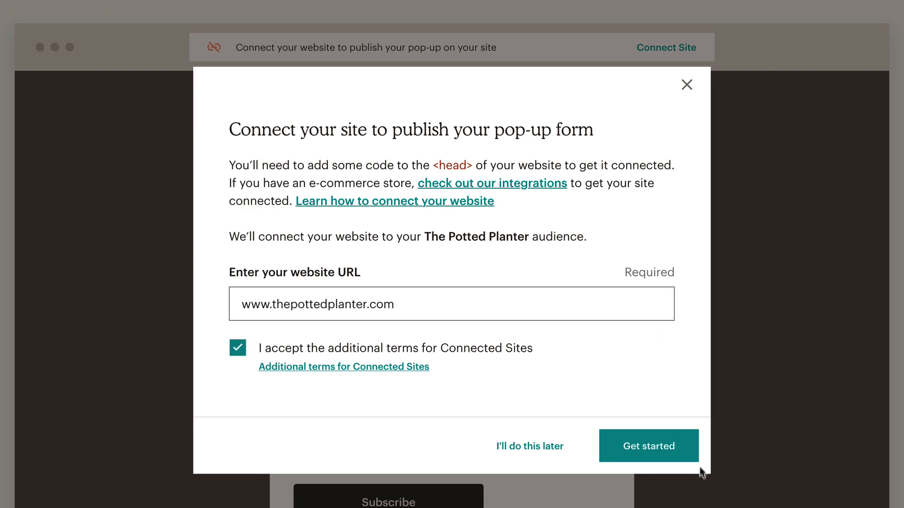
pyautogui.click(648, 445)
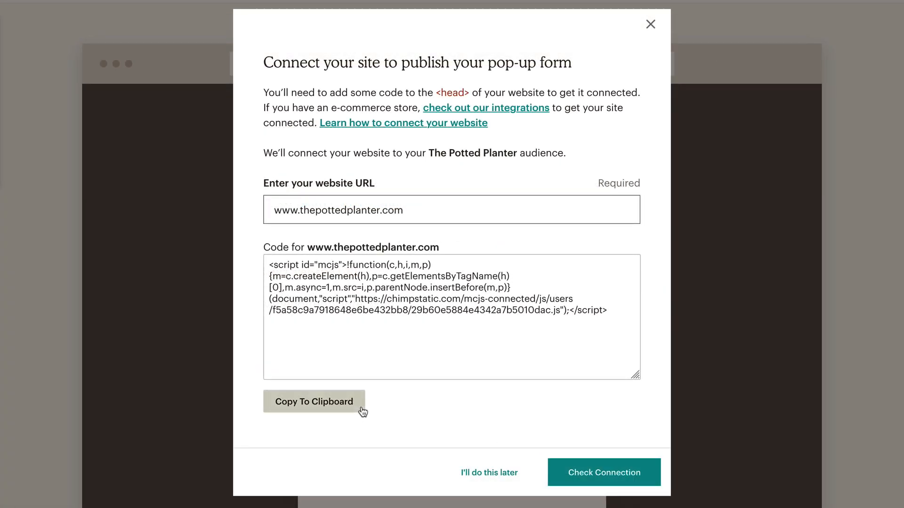
pyautogui.click(314, 401)
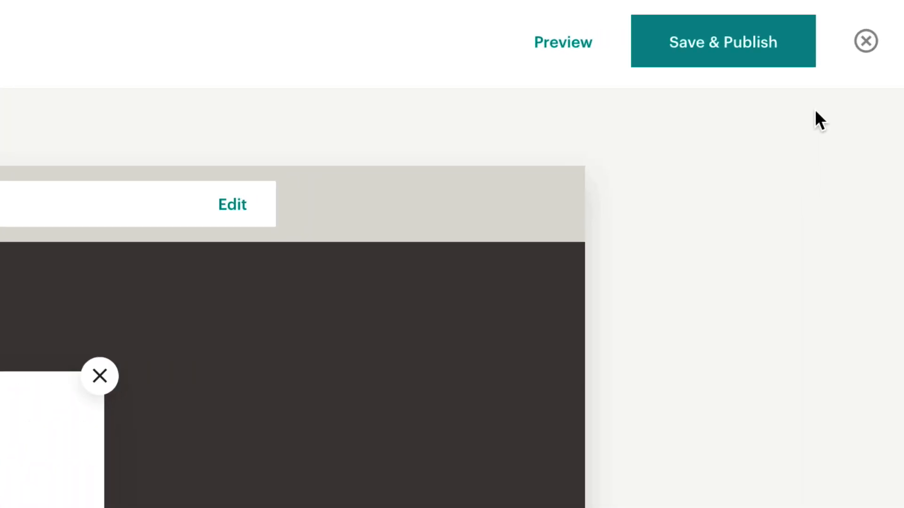
pyautogui.moveTo(816, 70)
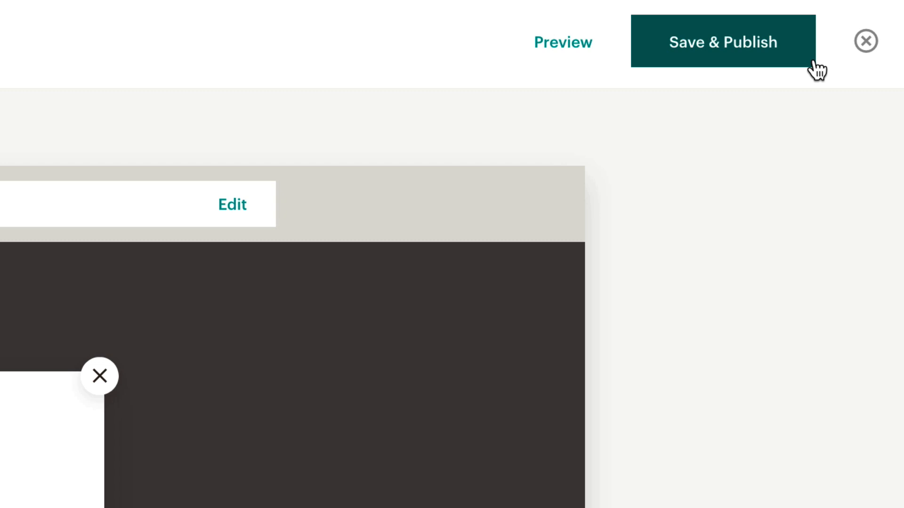
# Save and publish the pop-up, returning to The Potted Planter audience's contacts.
pyautogui.click(562, 41)
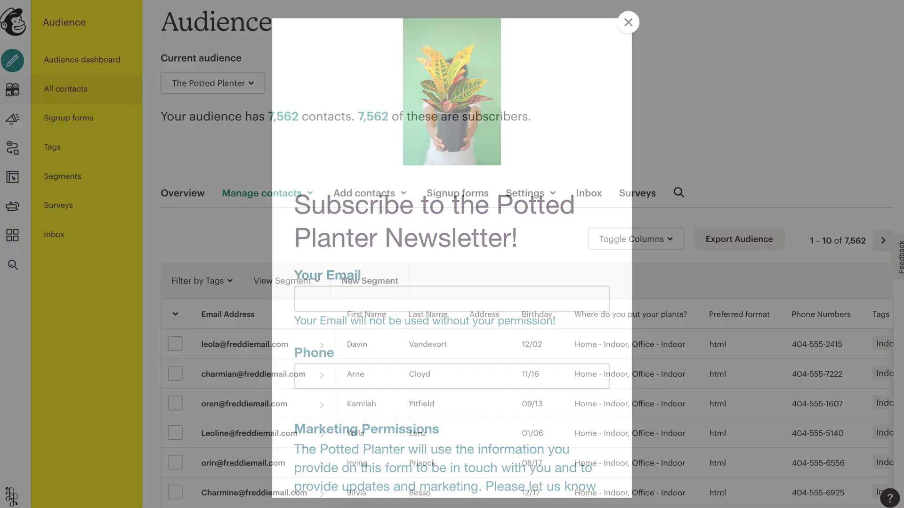
pyautogui.click(627, 22)
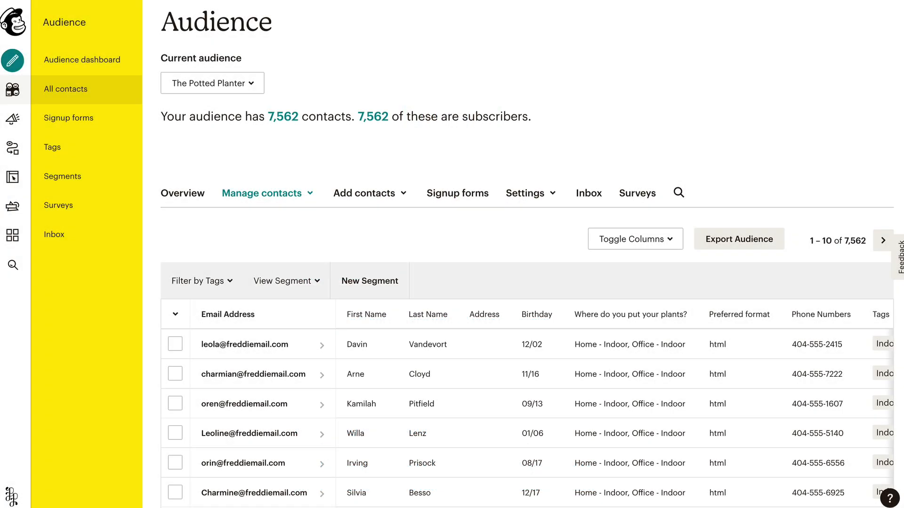
# Reopen the Subscriber pop-up builder and replace the croton header image with a repotted plant.
pyautogui.click(457, 192)
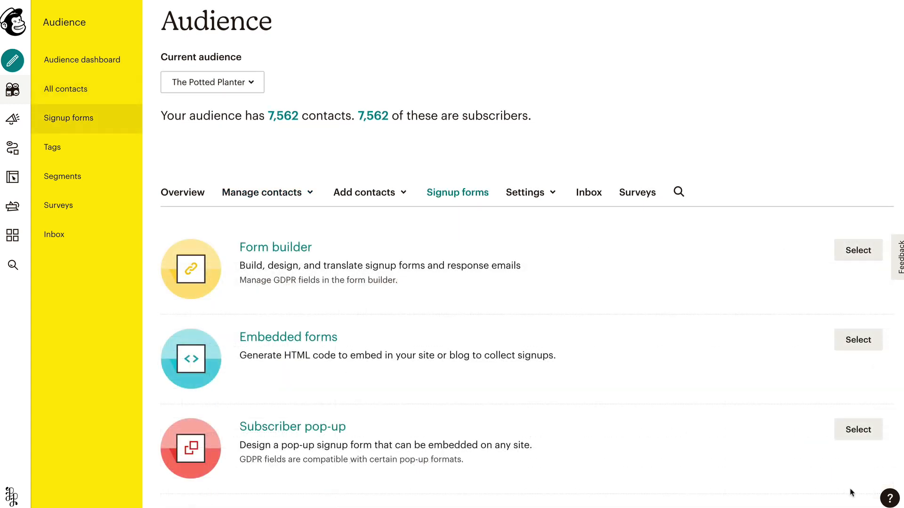
pyautogui.moveTo(858, 429)
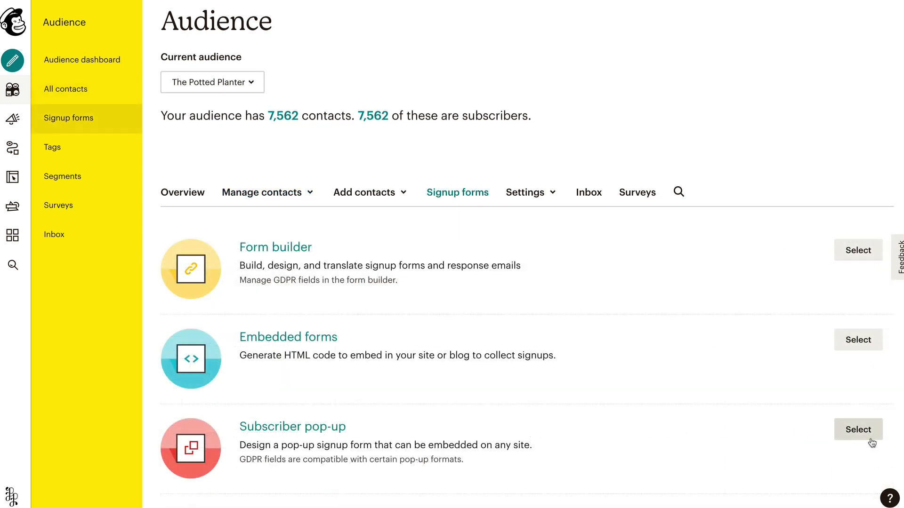
pyautogui.click(858, 430)
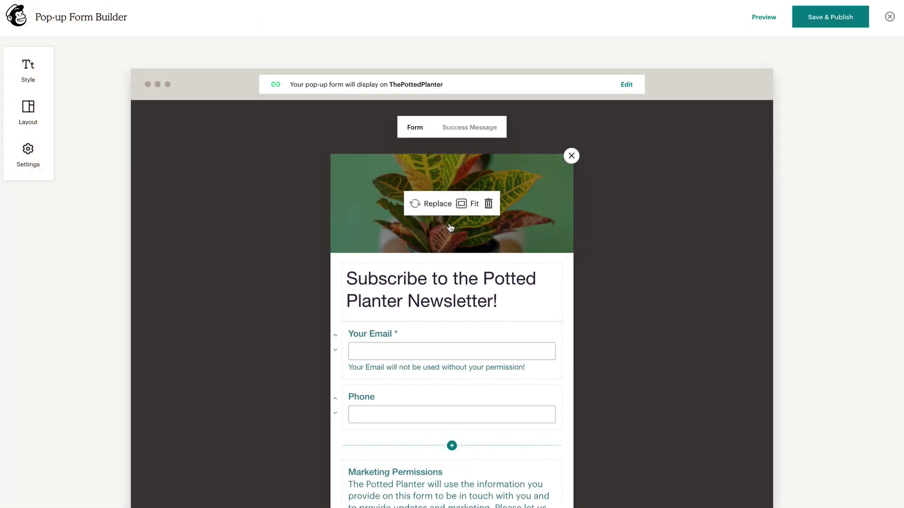
pyautogui.click(436, 203)
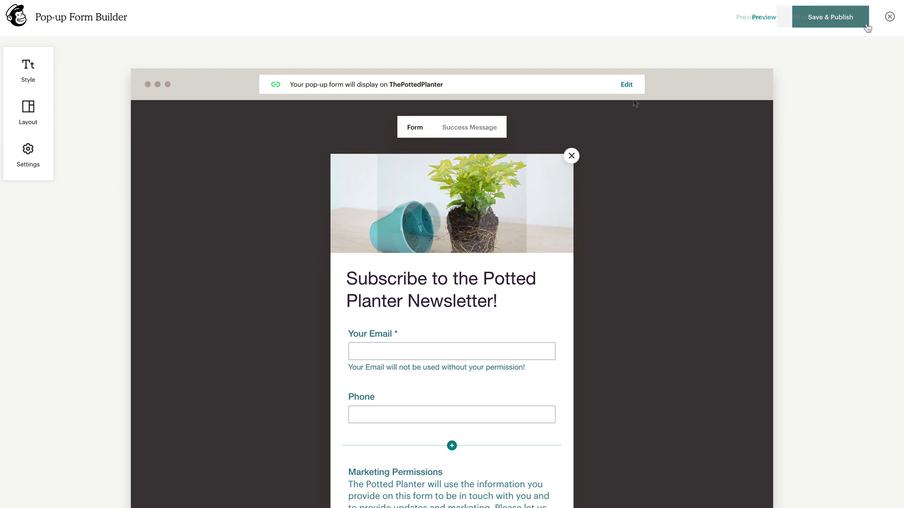
# Publish the updated pop-up and confirm it is enabled only on ThePottedPlanter.
pyautogui.click(830, 16)
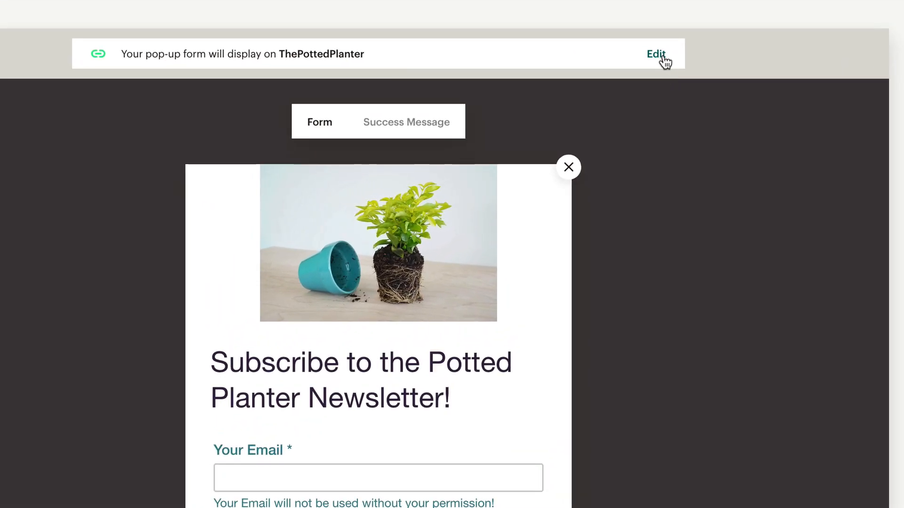
pyautogui.click(655, 54)
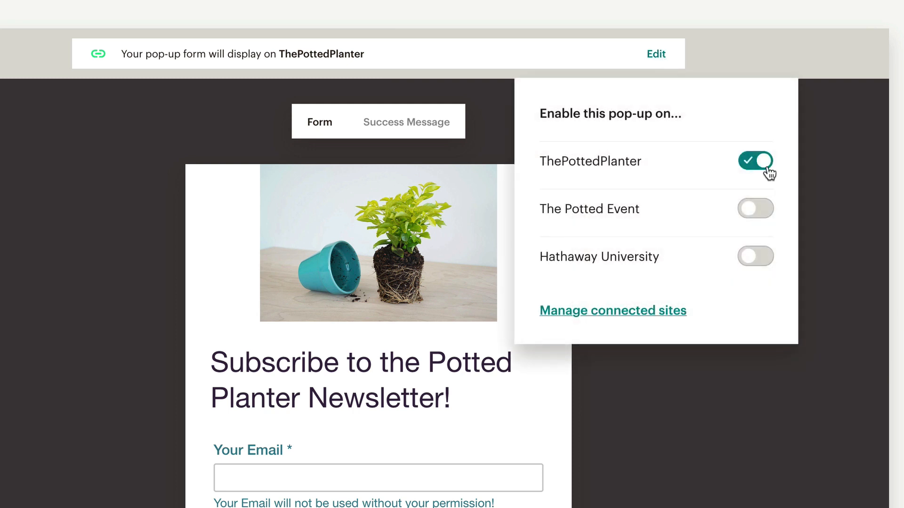
pyautogui.click(755, 160)
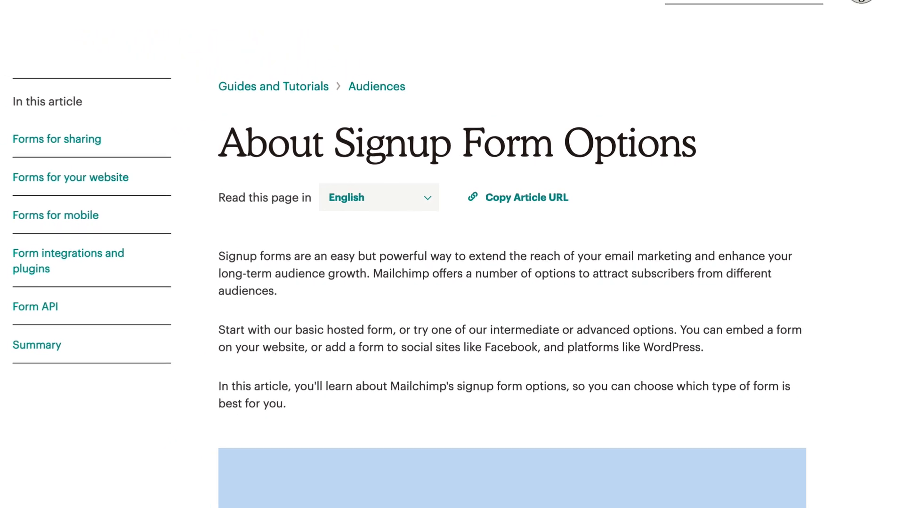
# Scroll through the About Signup Form Options help article.
pyautogui.scroll(3)
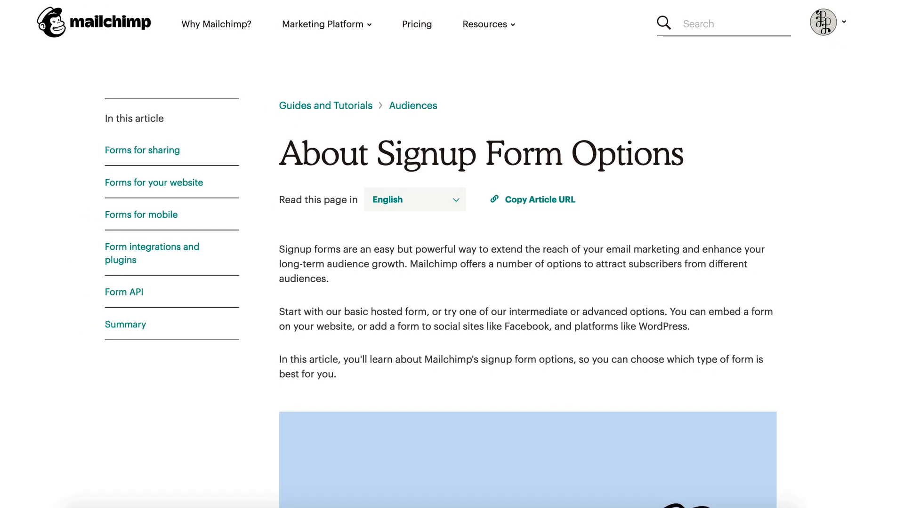